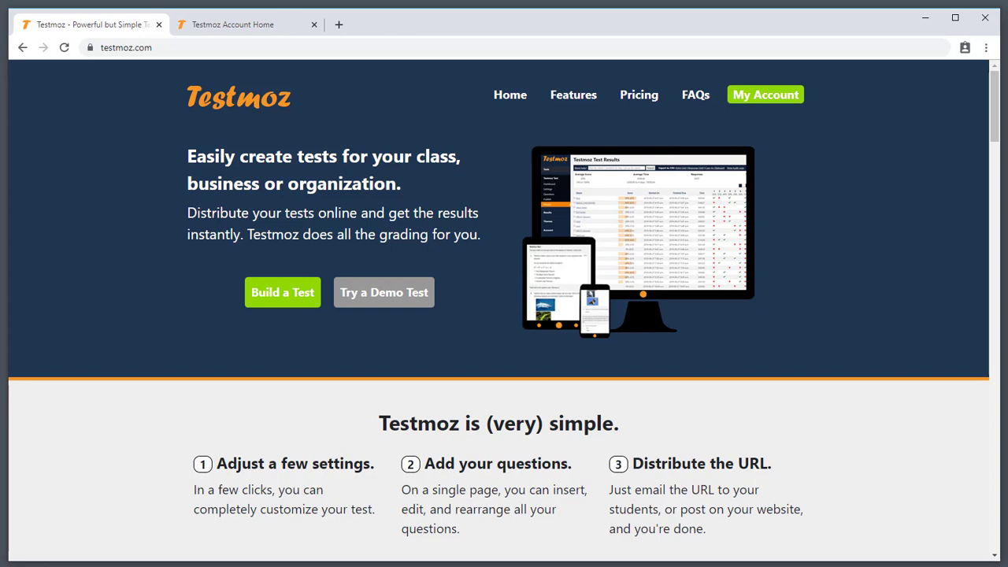
pyautogui.moveTo(213, 33)
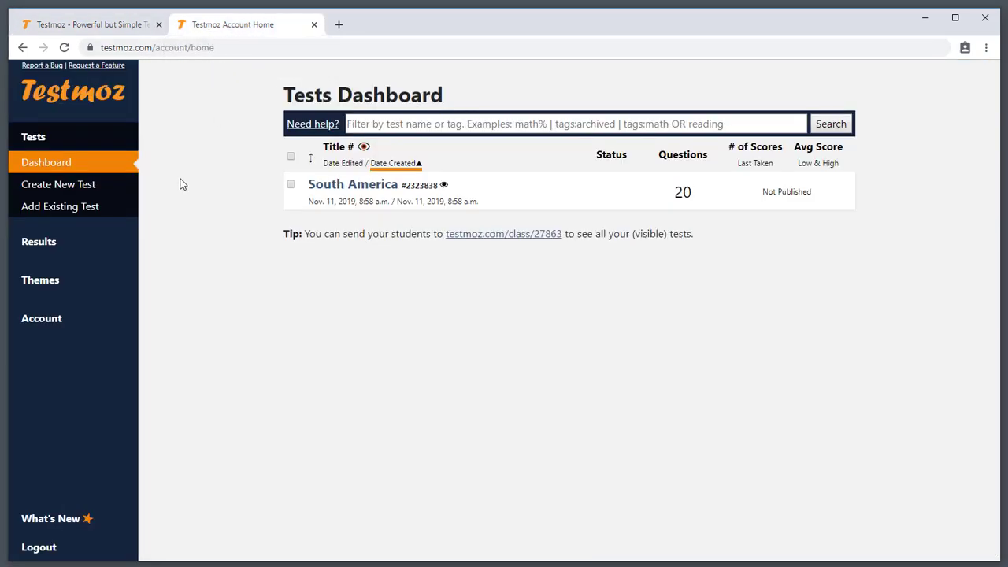
pyautogui.moveTo(85, 186)
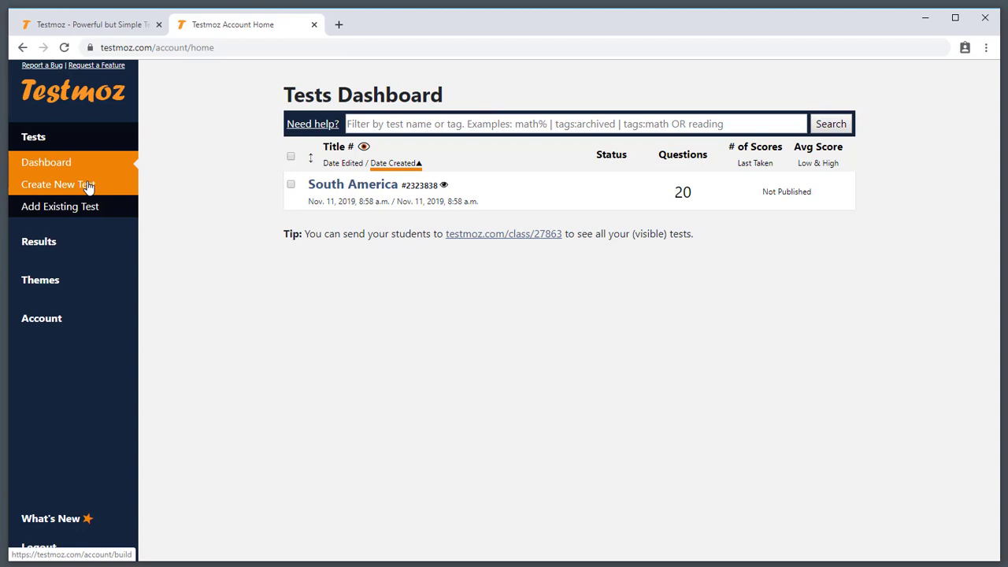
# - Create a new Testmoz test named 'World Geography' from My Account
pyautogui.click(57, 184)
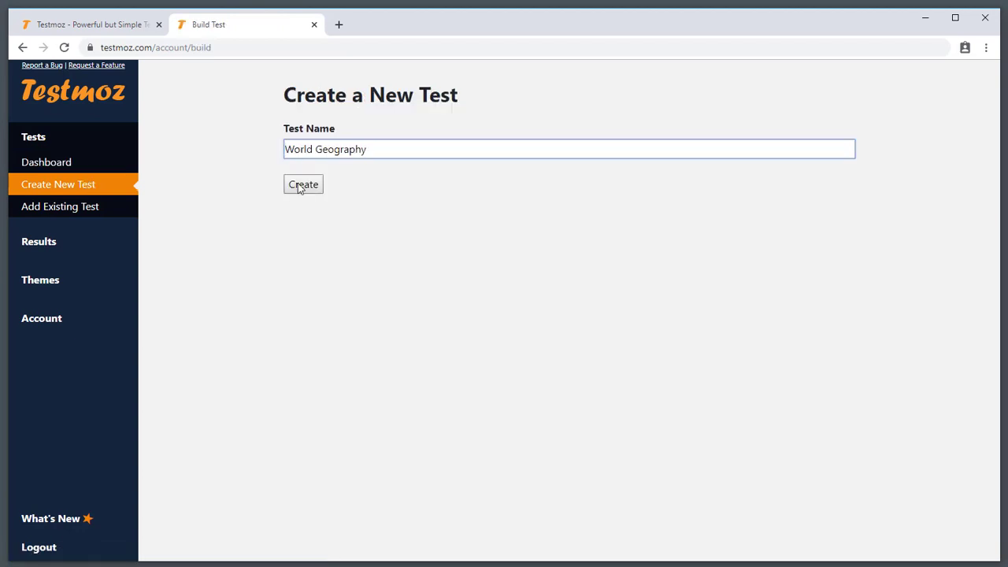
pyautogui.click(302, 184)
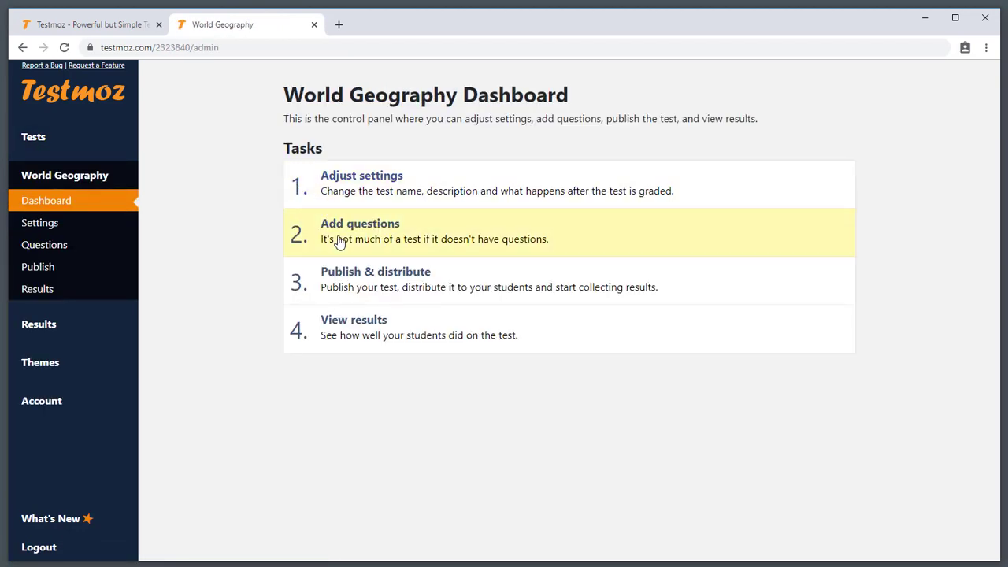
pyautogui.moveTo(311, 377)
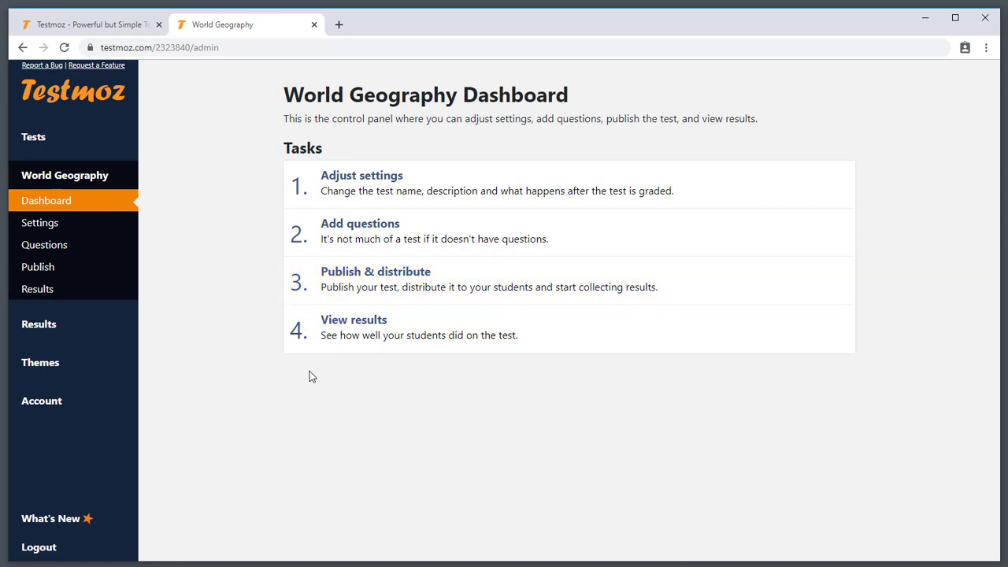
pyautogui.moveTo(287, 382)
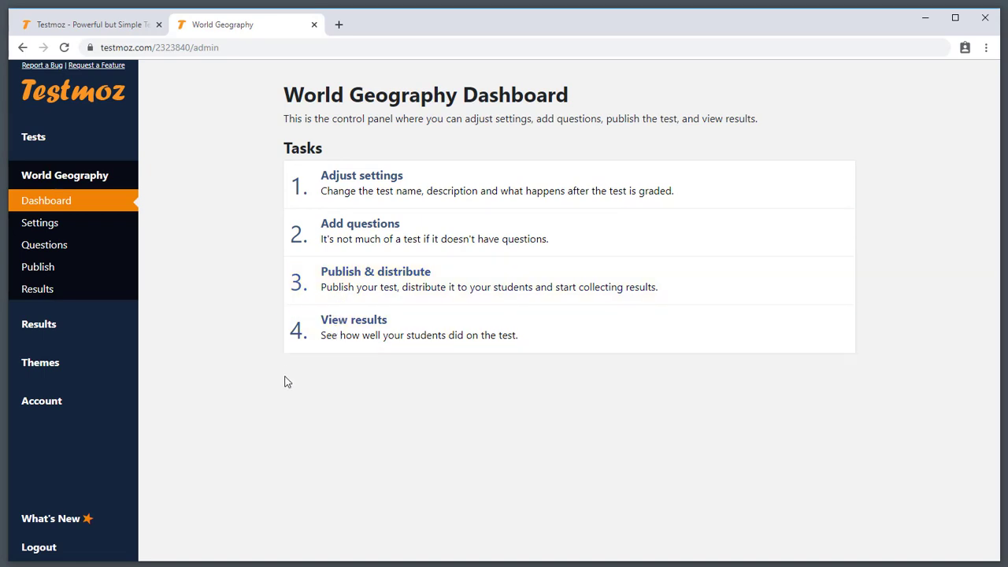
pyautogui.moveTo(356, 187)
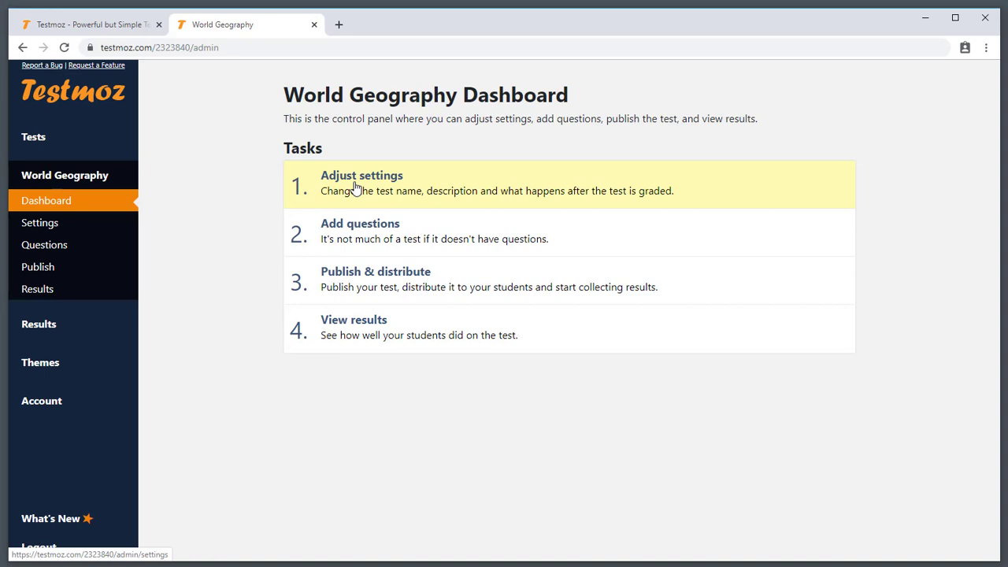
# - In Settings, enter the introduction 'This is a test about world geography. Good luck!'
pyautogui.click(362, 174)
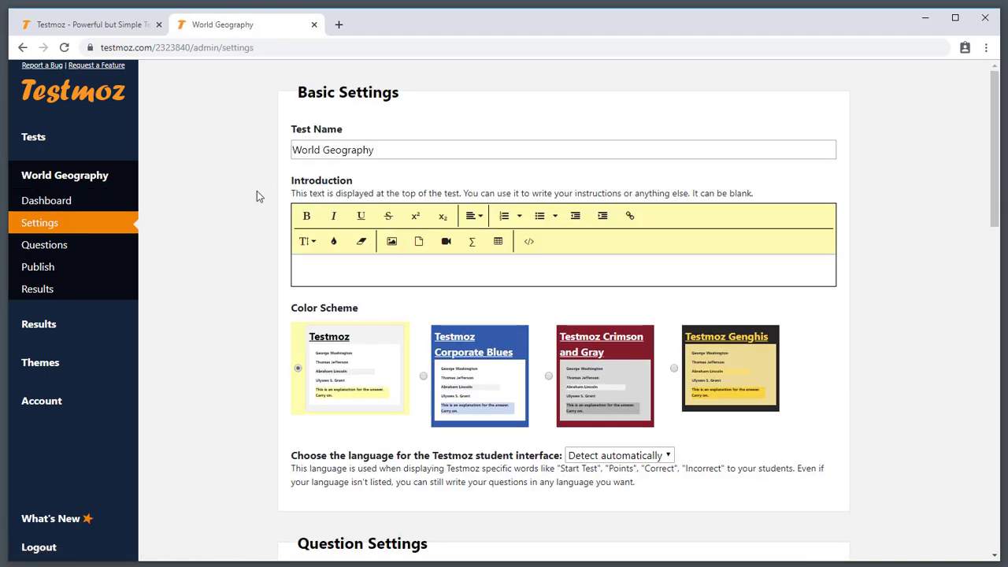
pyautogui.moveTo(253, 199)
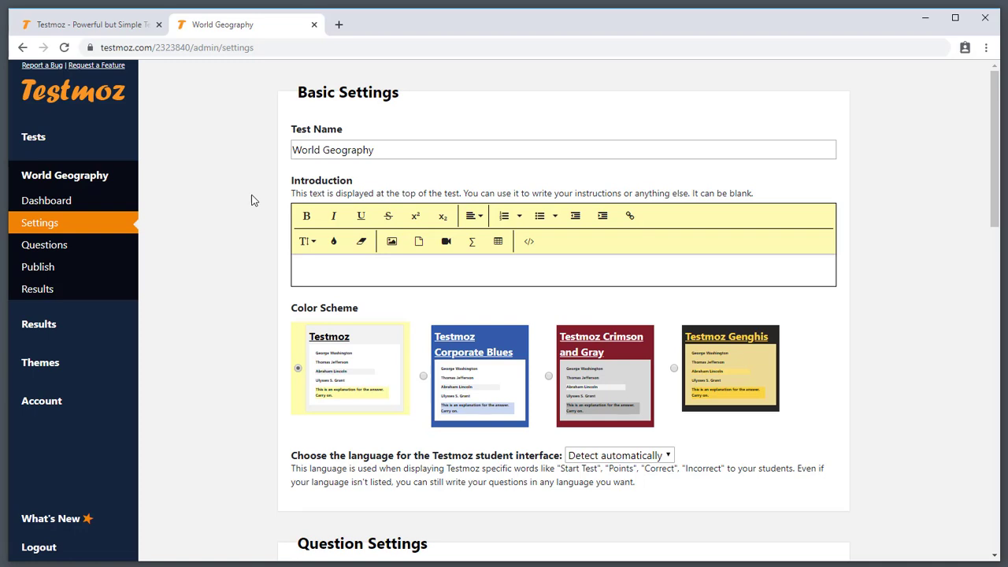
pyautogui.write('This is a test about world geography. Good luck!')
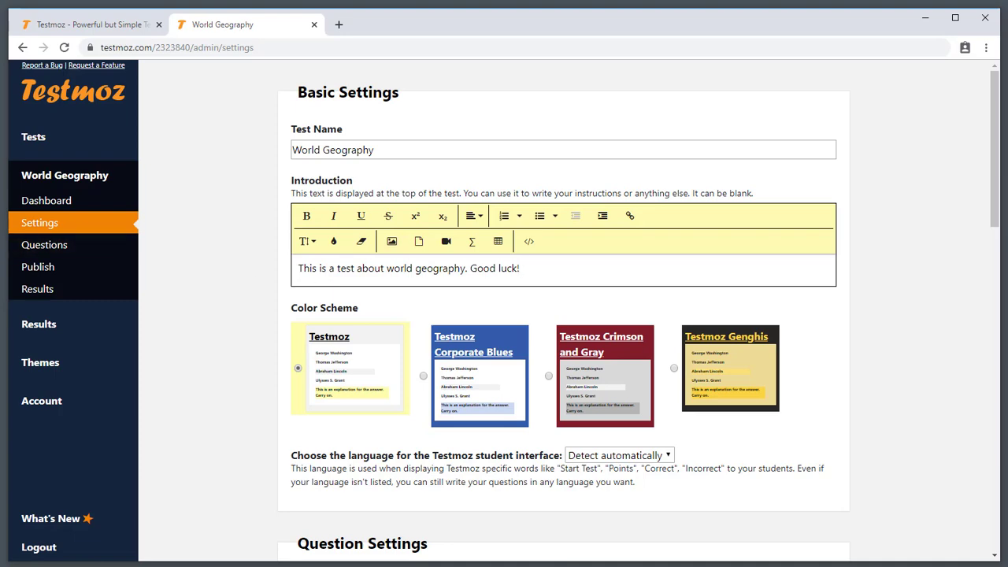
pyautogui.moveTo(218, 344)
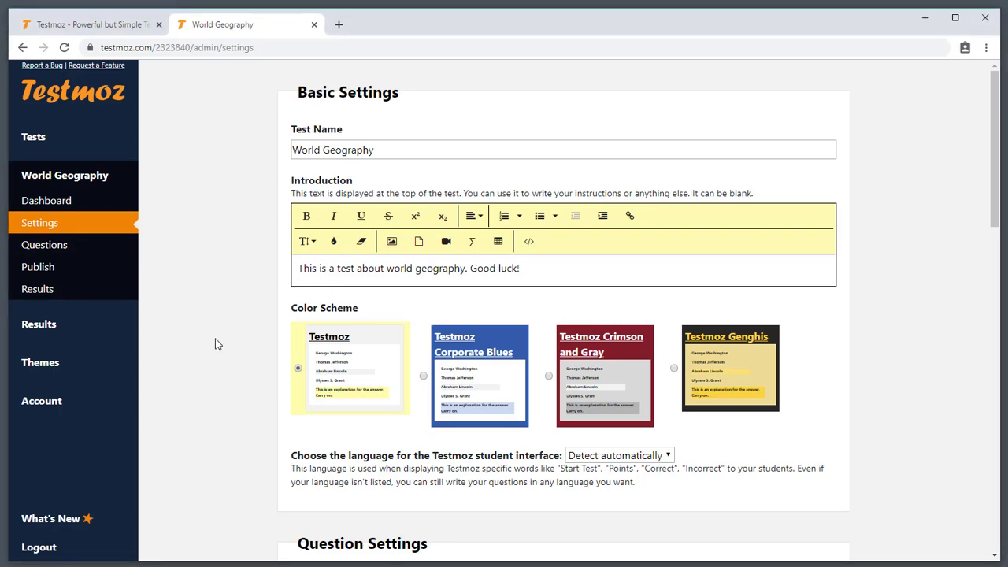
# - Turn off randomized question order and add a thank-you conclusion text
pyautogui.scroll(-3)
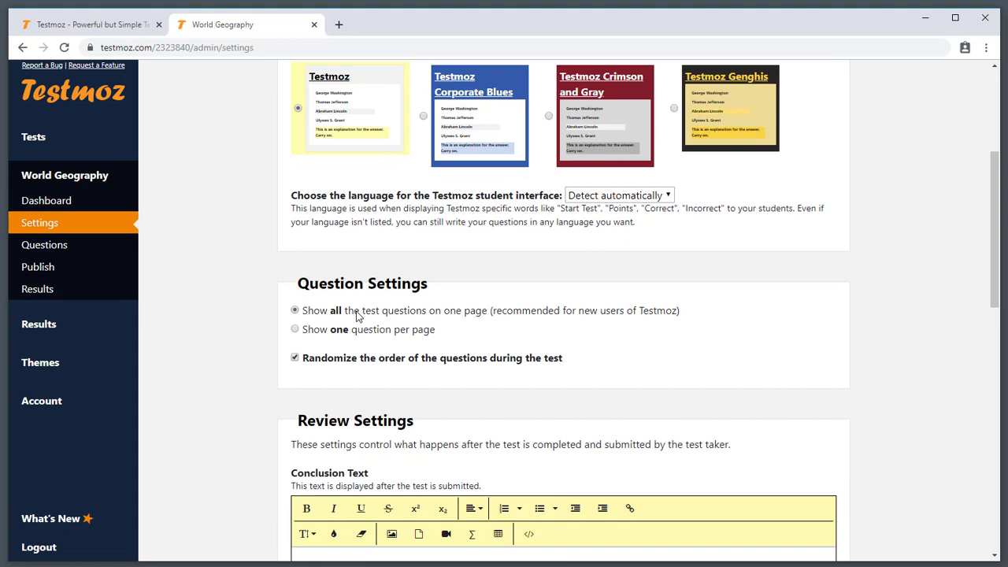
pyautogui.click(293, 357)
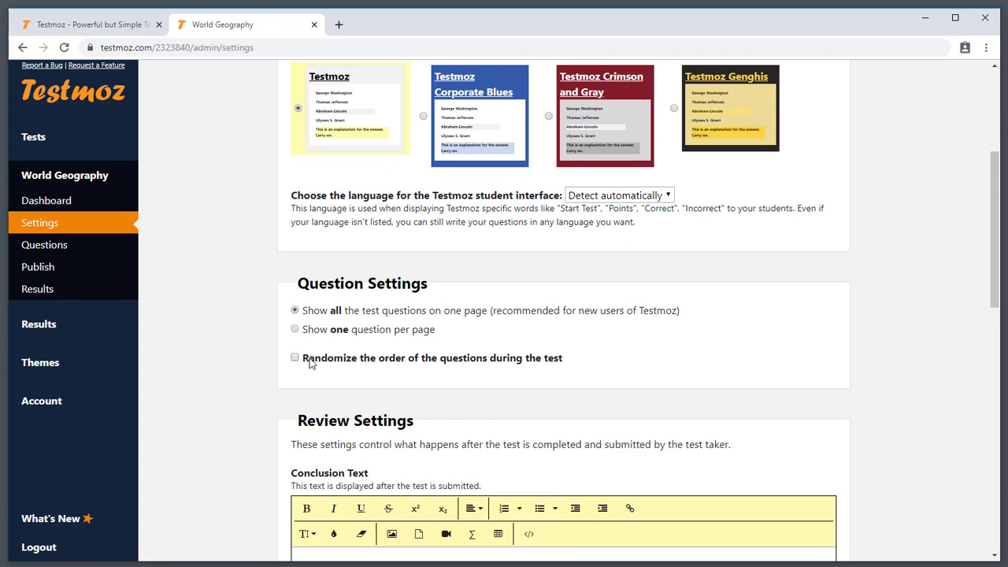
pyautogui.moveTo(265, 371)
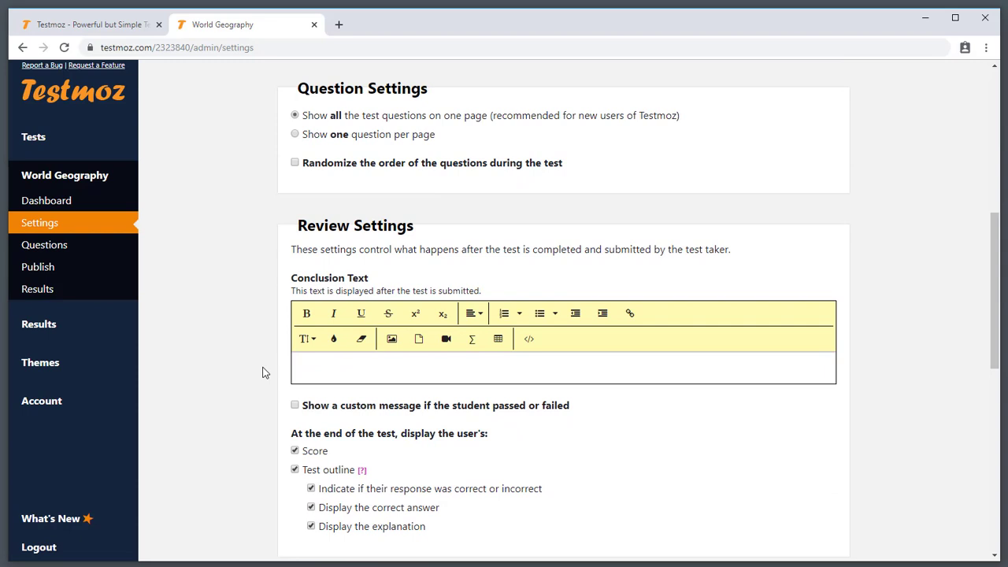
pyautogui.write('Thanks for tak')
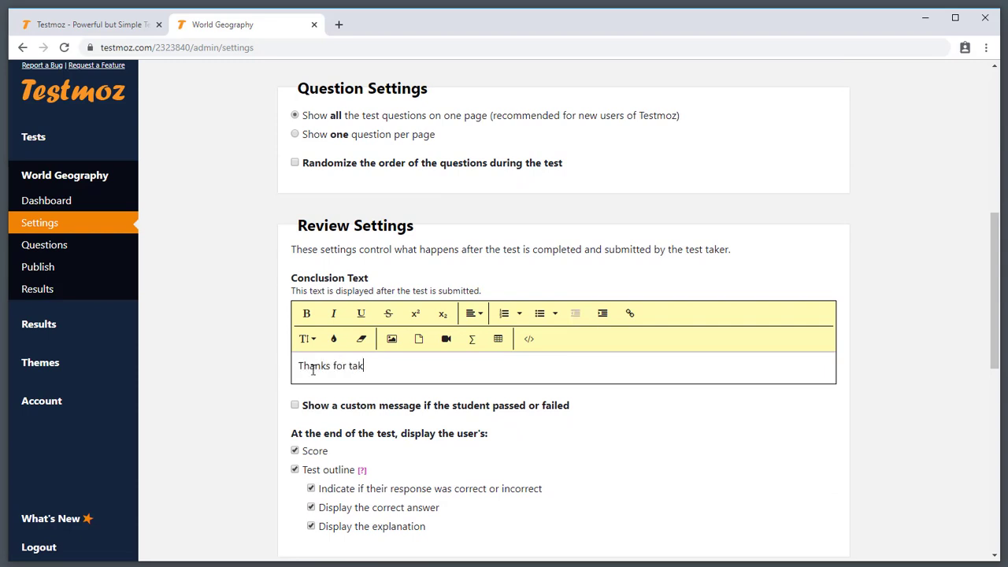
# - Enable a 90% pass message about world knowledge and hide correct answers
pyautogui.click(295, 405)
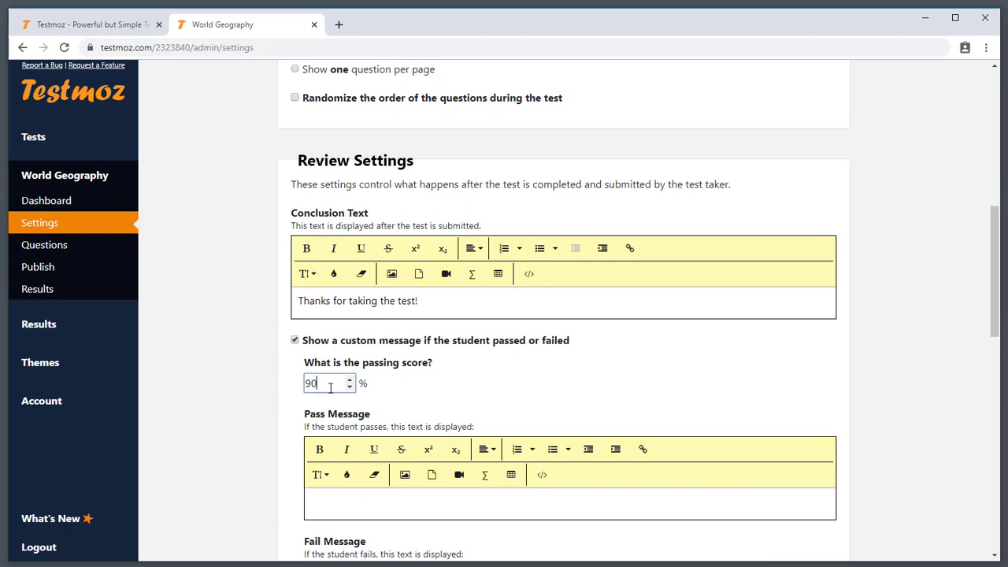
pyautogui.write('You know a lot about world geography!')
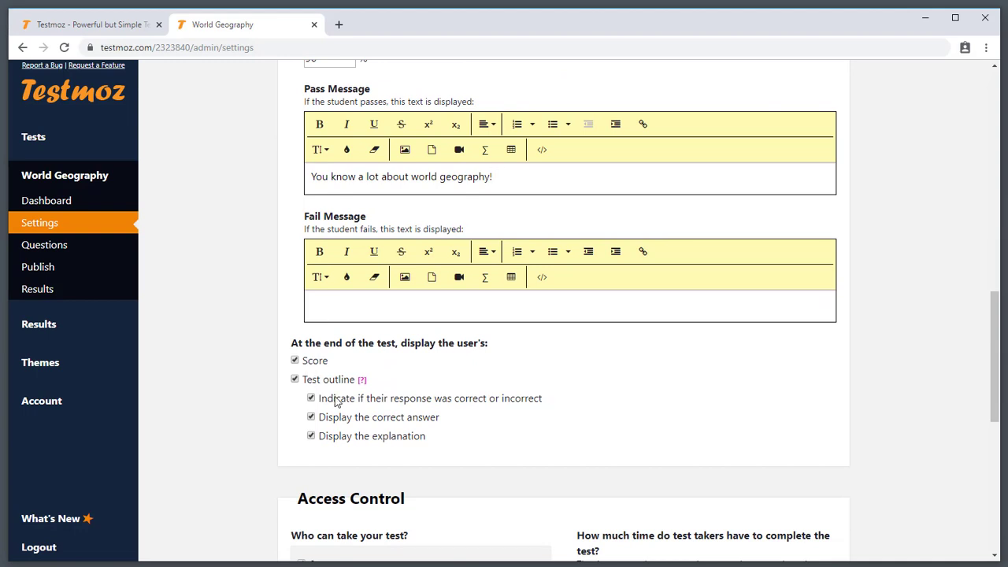
pyautogui.moveTo(351, 422)
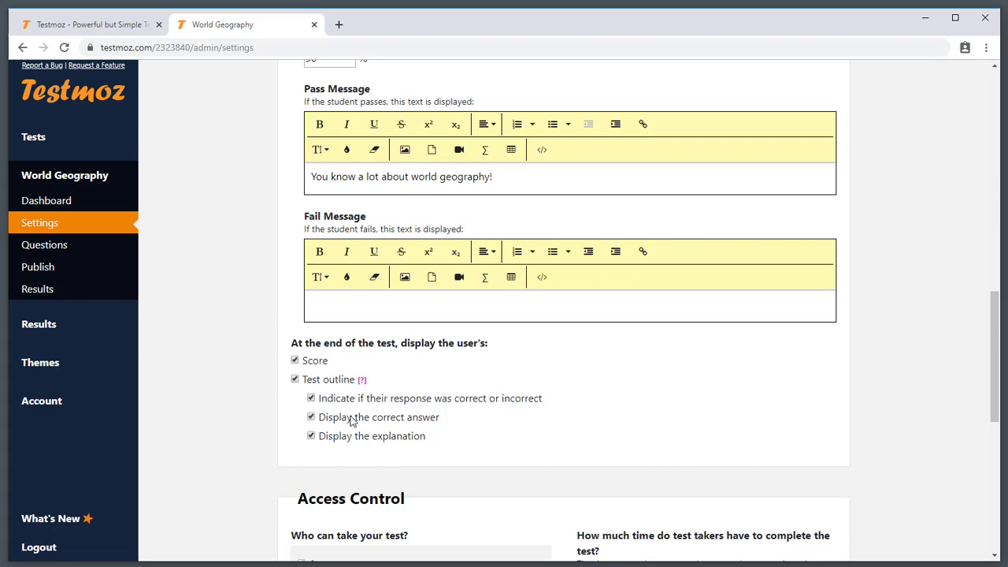
pyautogui.click(311, 416)
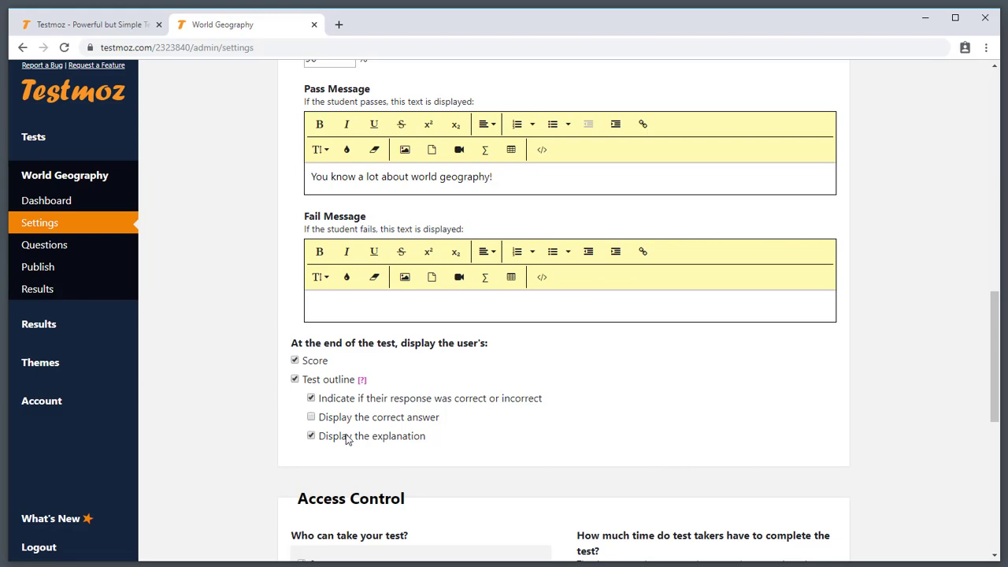
pyautogui.scroll(-3)
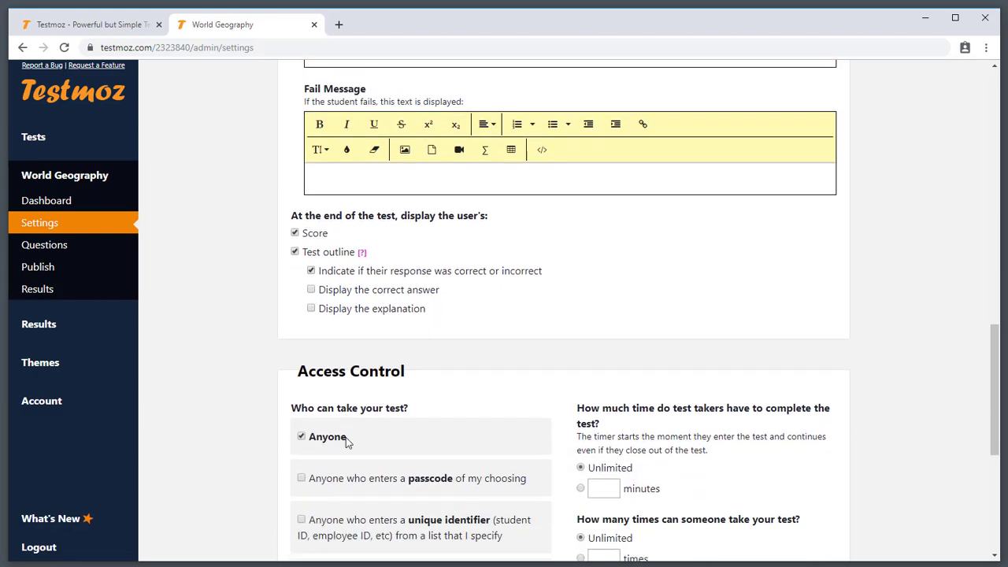
pyautogui.scroll(-3)
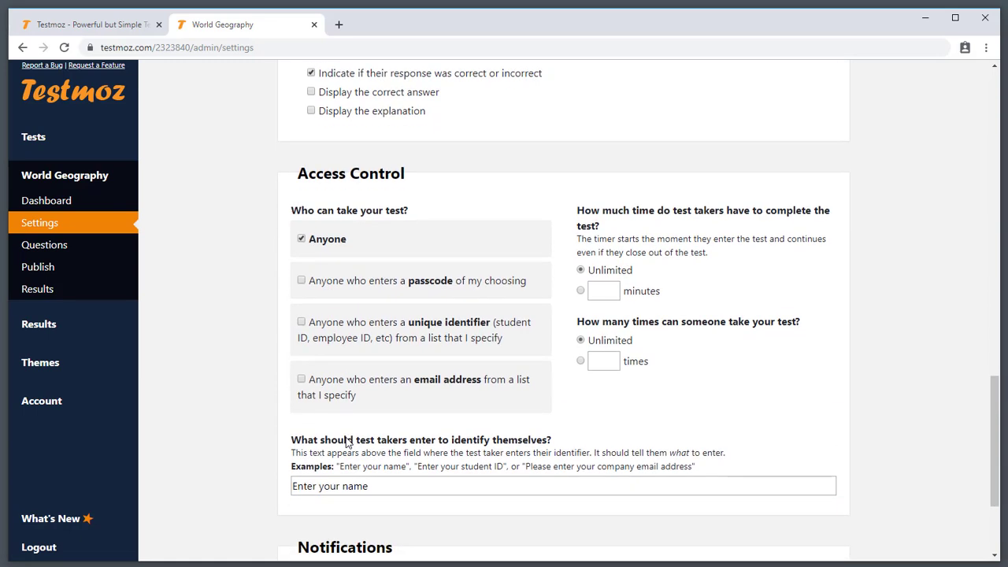
pyautogui.moveTo(335, 383)
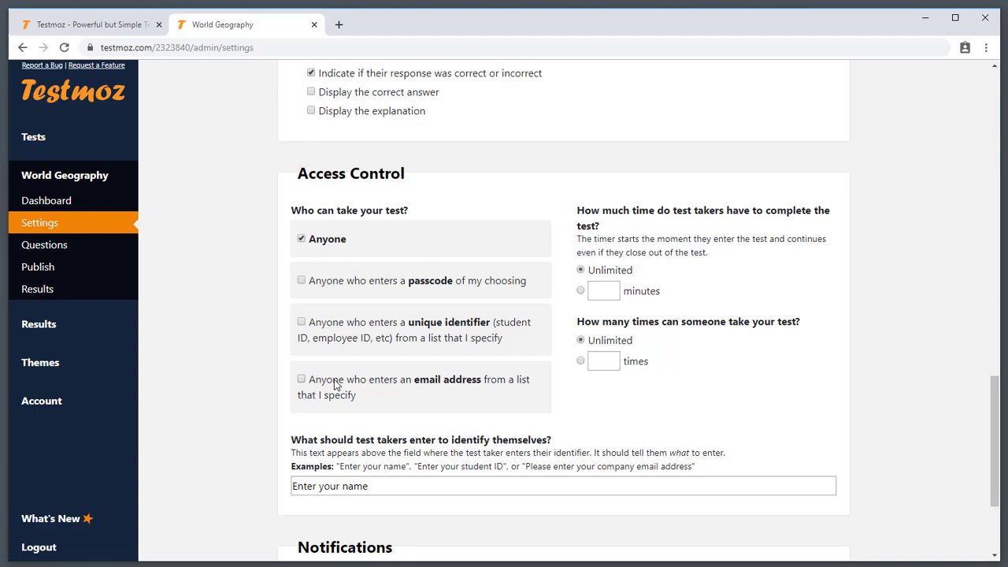
pyautogui.click(301, 379)
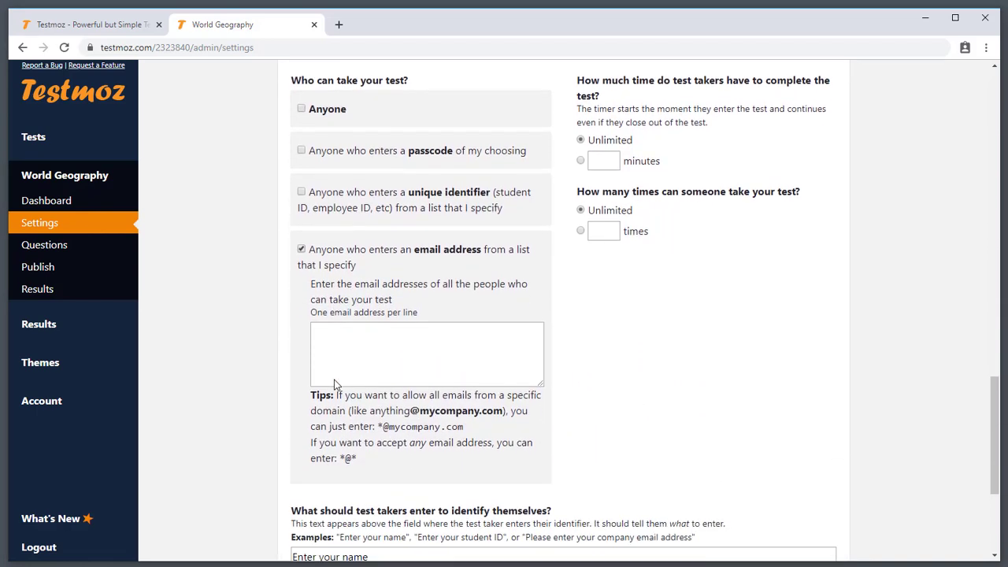
pyautogui.click(426, 355)
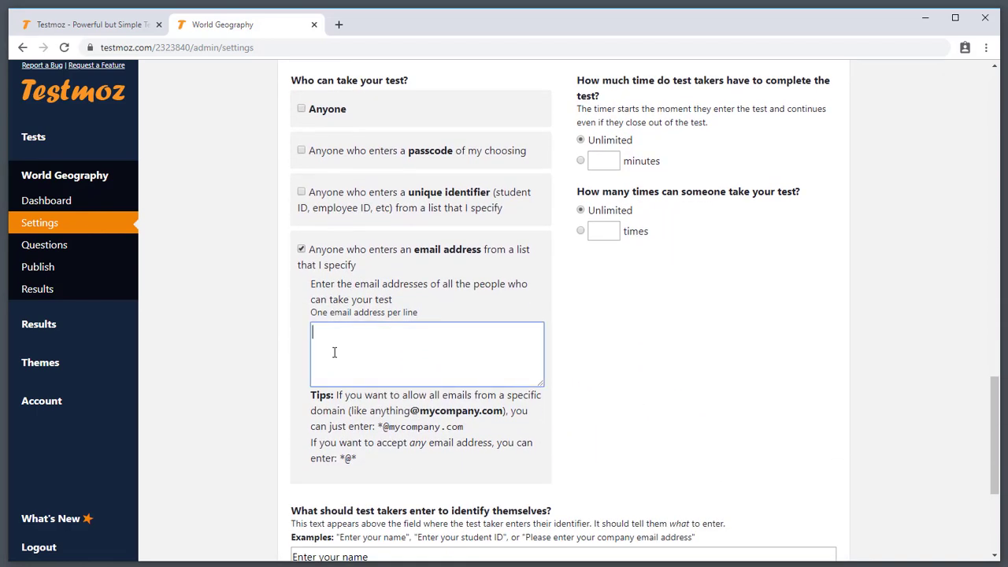
pyautogui.write('*')
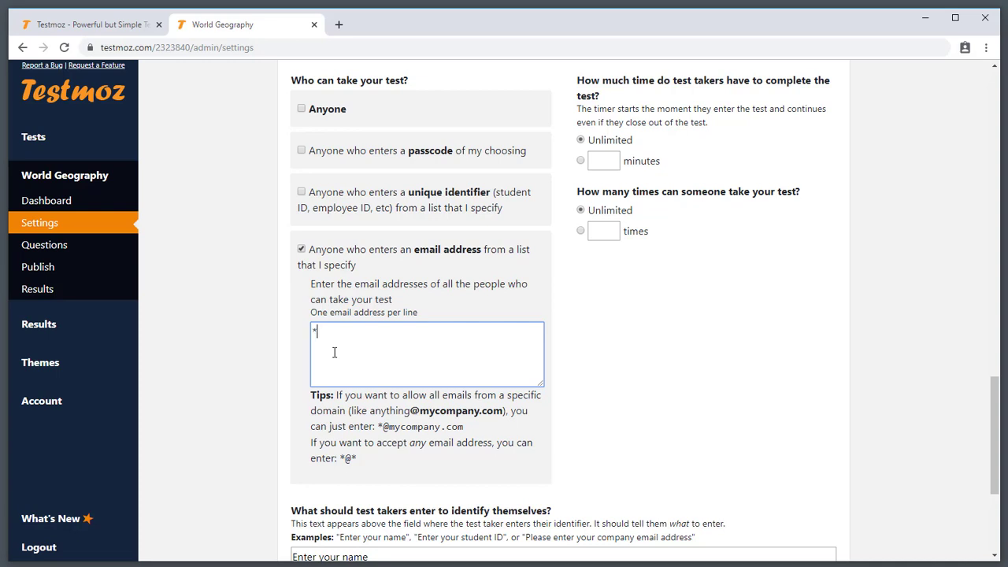
pyautogui.write('@jlee')
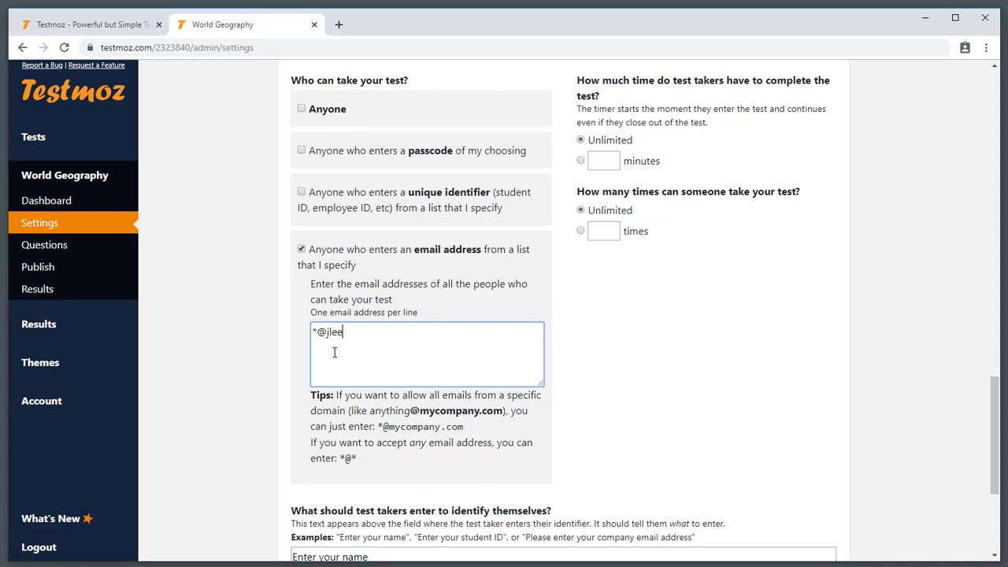
pyautogui.write('school.or')
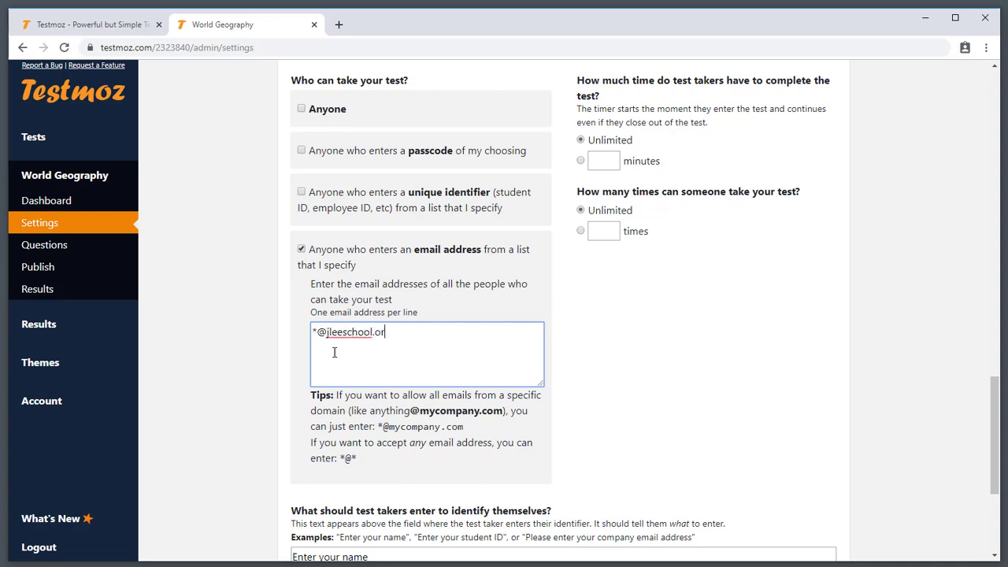
pyautogui.write('g')
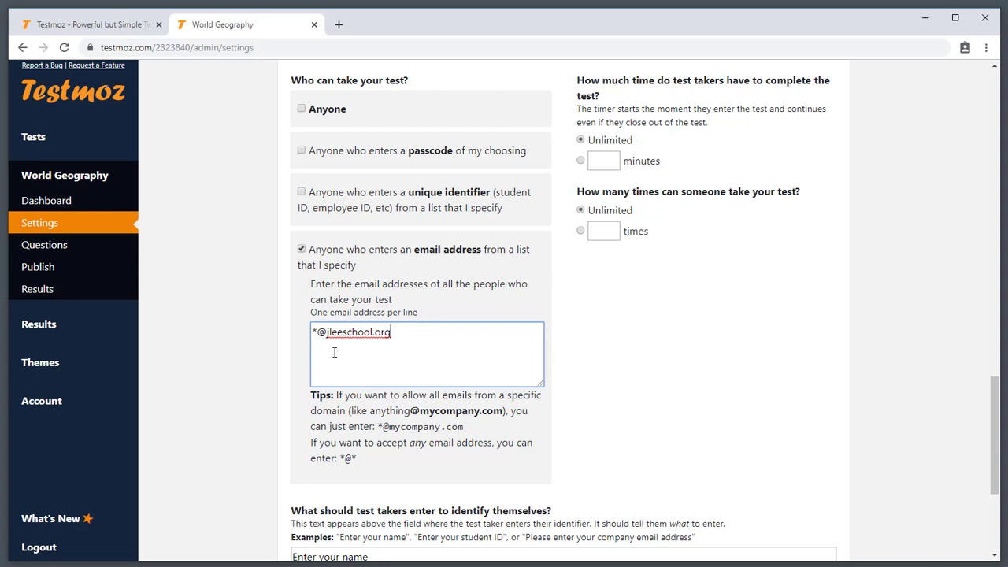
# - Prompt 'Please enter your school email address', disable finish notifications, and save settings
pyautogui.scroll(-3)
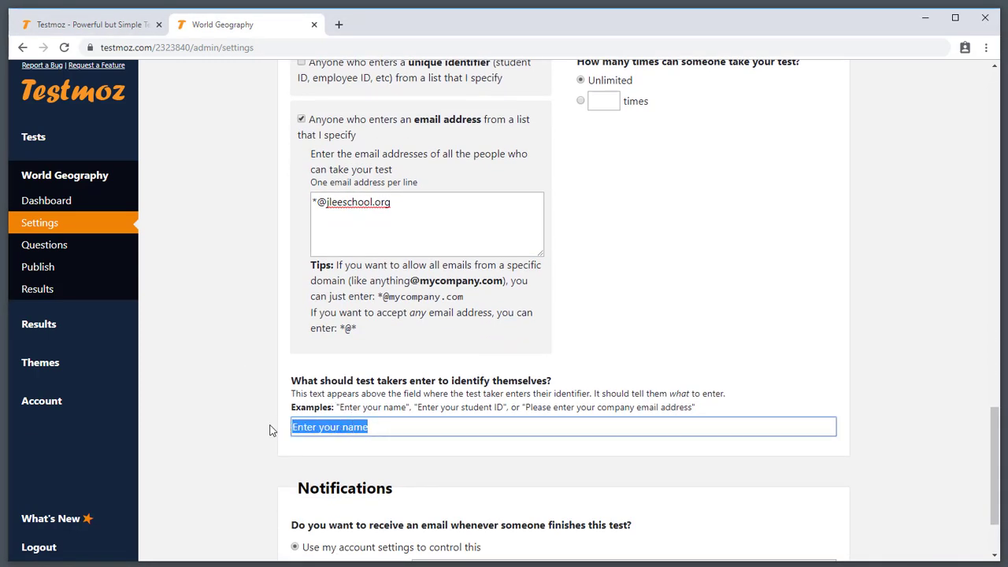
pyautogui.write('Please enter your school')
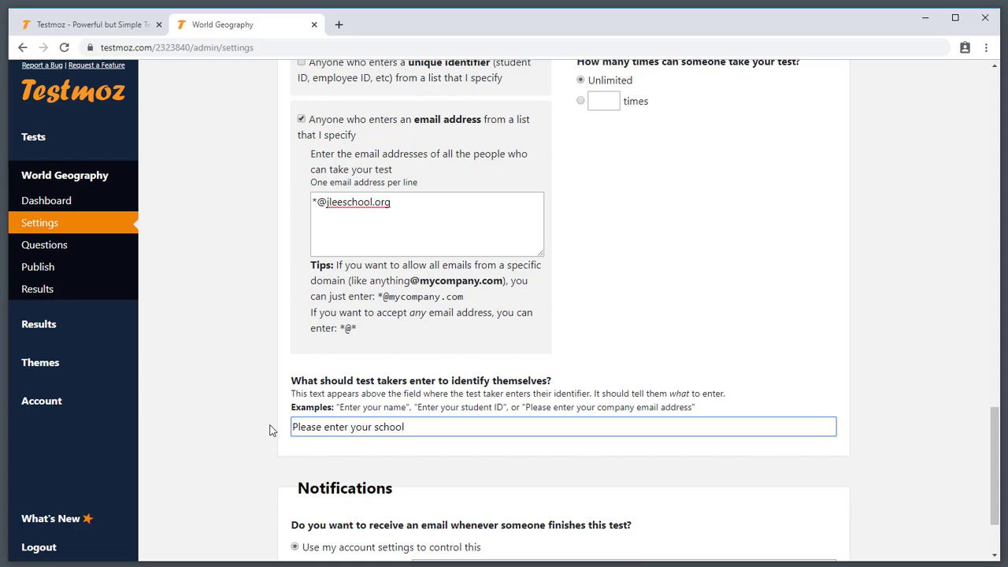
pyautogui.write('email address')
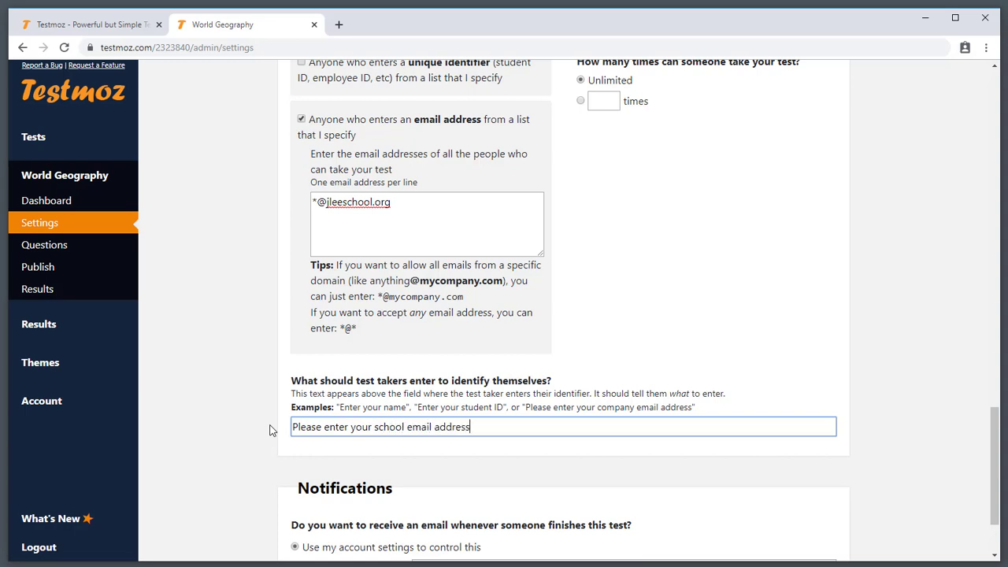
pyautogui.scroll(-3)
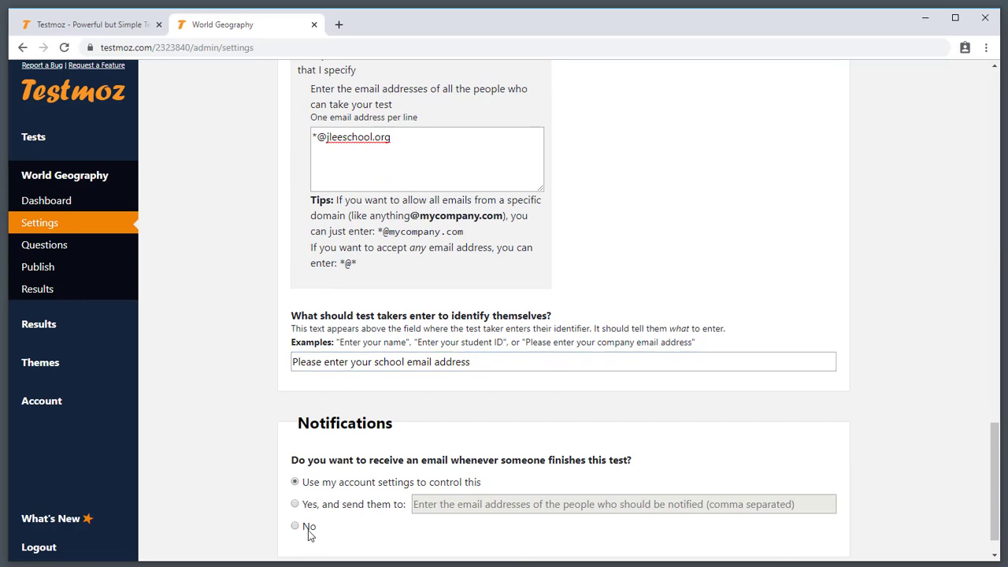
pyautogui.click(294, 526)
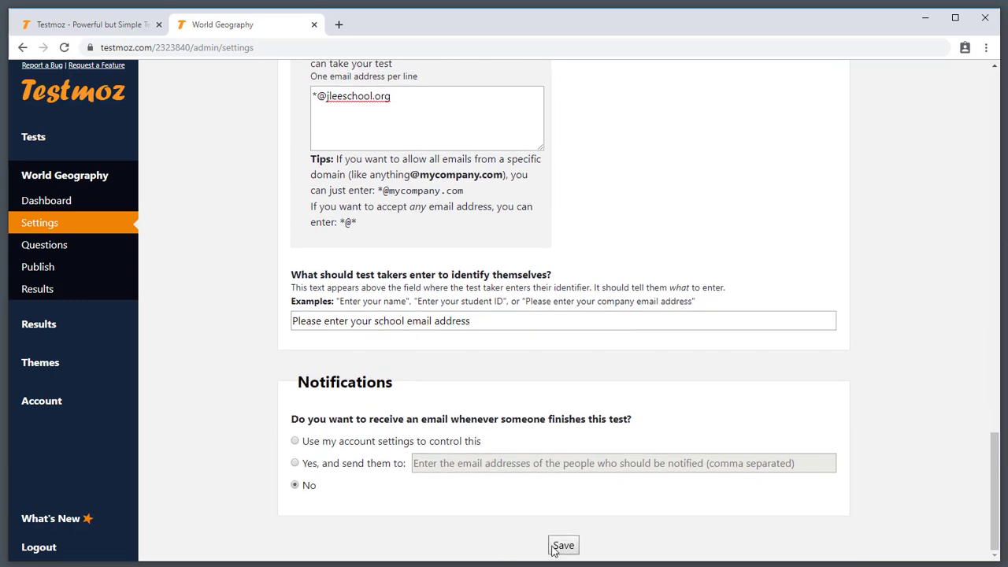
pyautogui.click(565, 544)
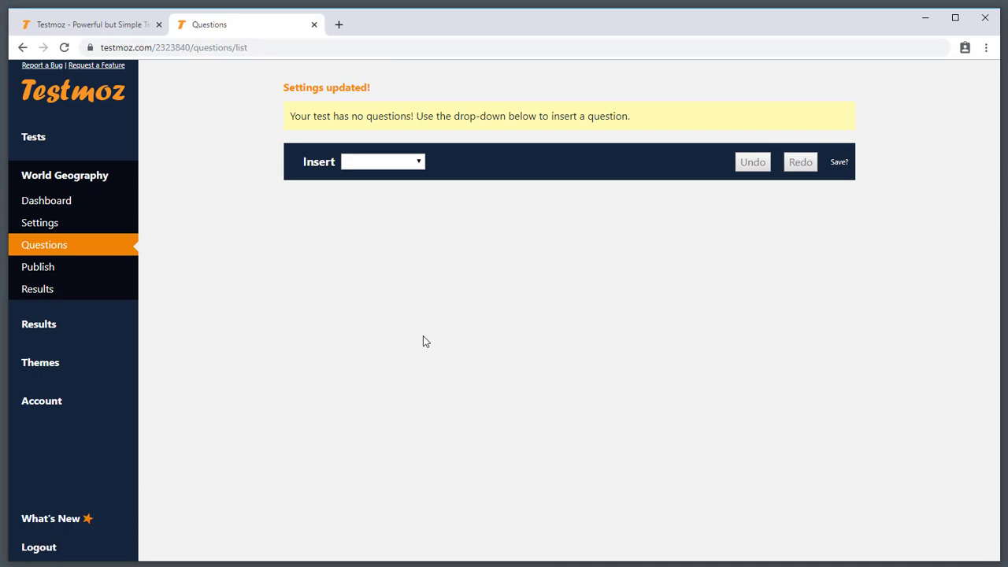
pyautogui.moveTo(415, 315)
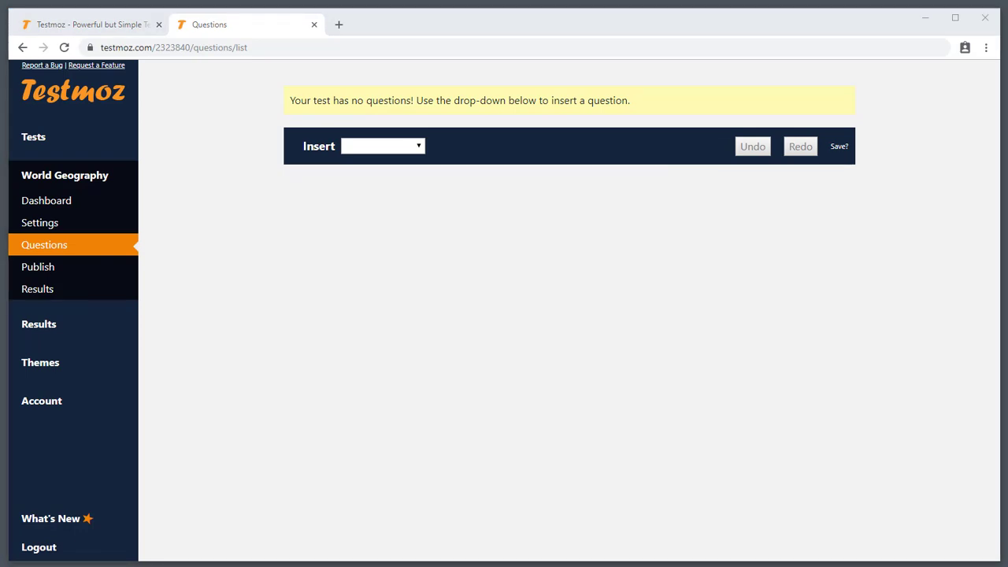
pyautogui.moveTo(379, 148)
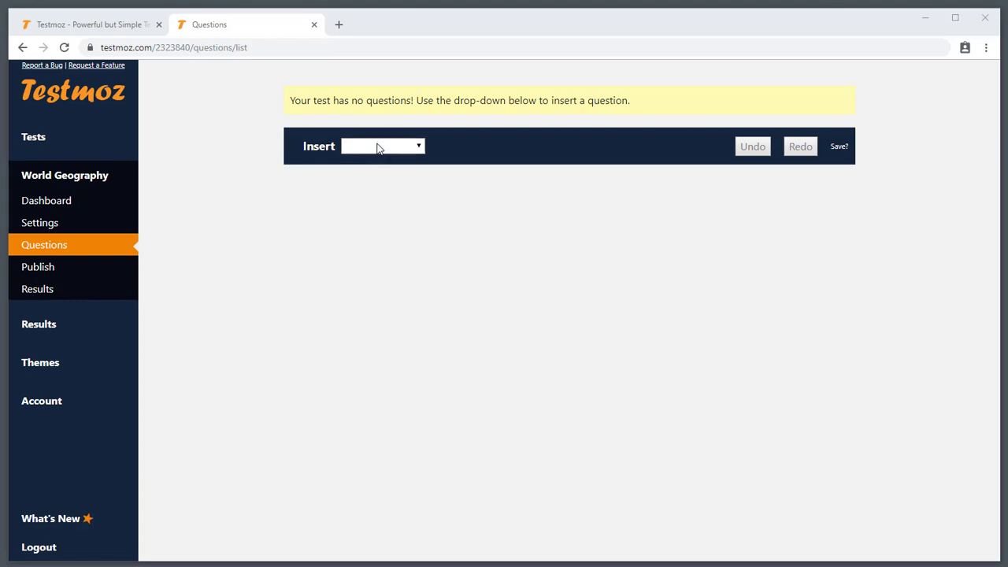
# - Add graded choose-one 'What planet do we live on?' with Earth correct, plus Mars, The Moon, Saturn
pyautogui.click(382, 146)
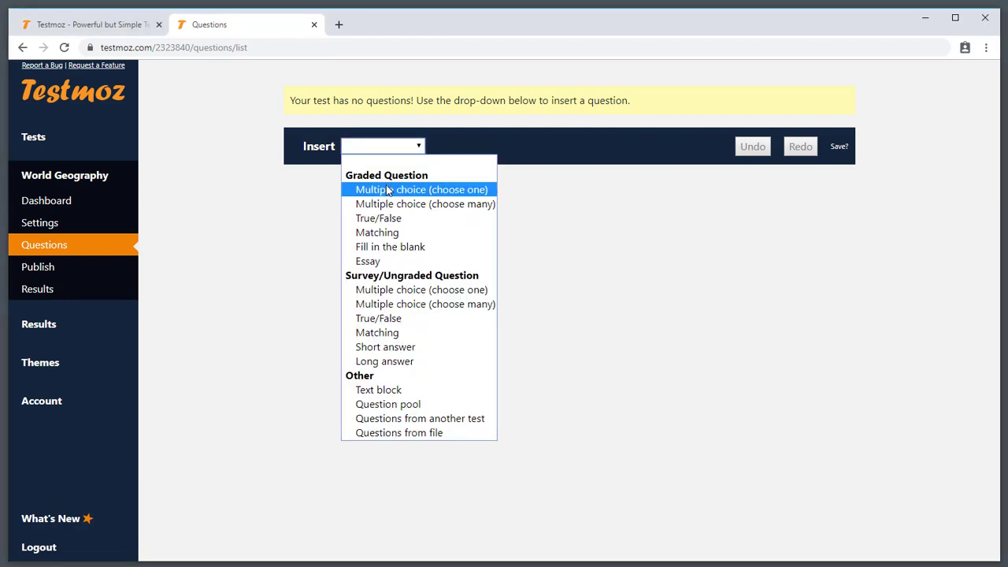
pyautogui.click(419, 189)
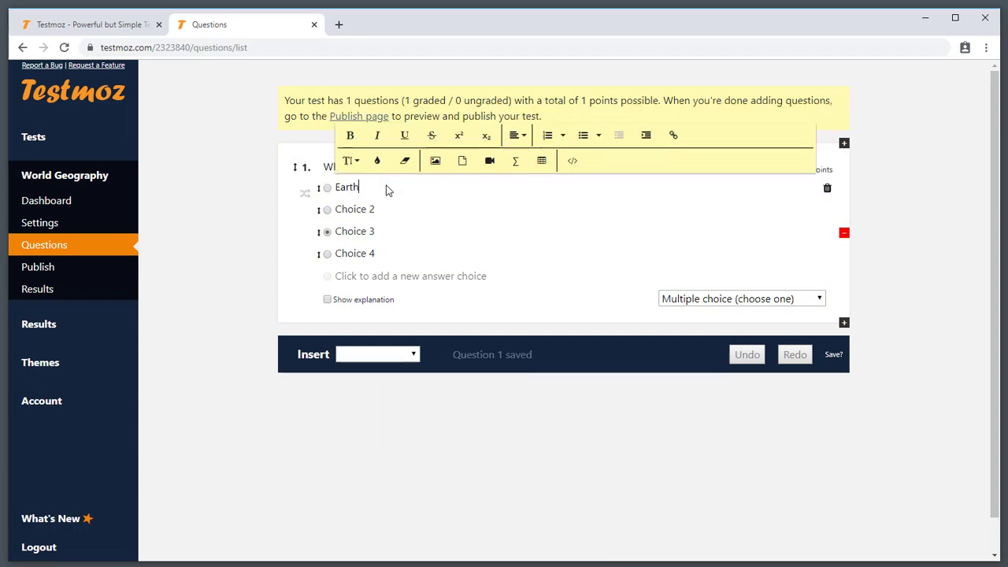
pyautogui.write('Mars')
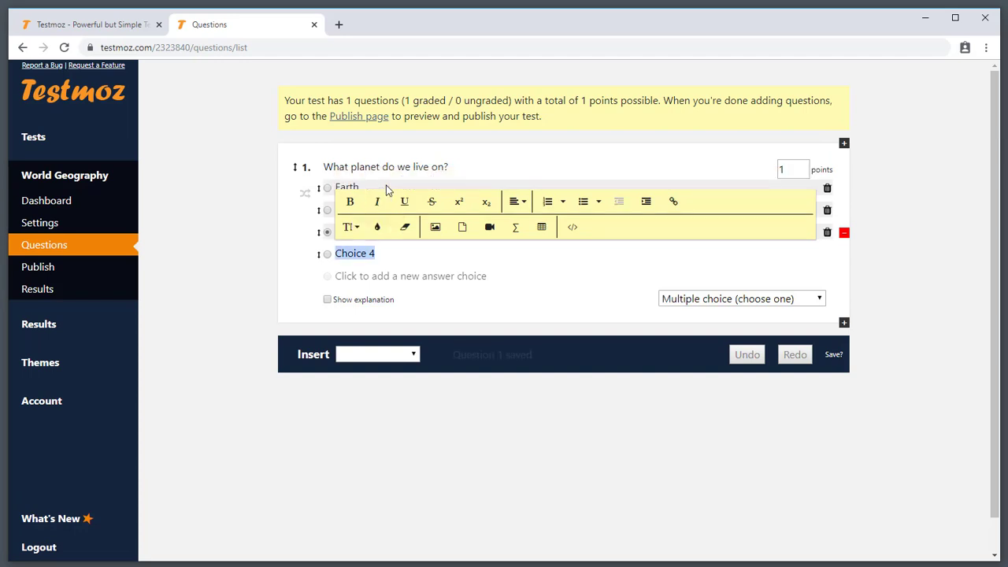
pyautogui.write('Saturn')
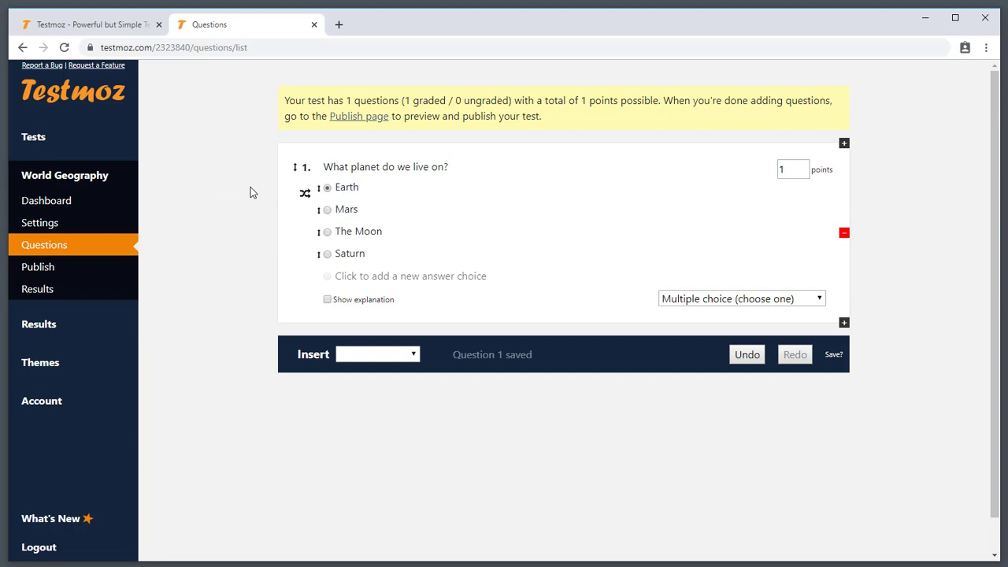
# - Add fill-in-the-blank 'How many continents are there?' accepting 7 or 'seven', with explanation
pyautogui.click(378, 354)
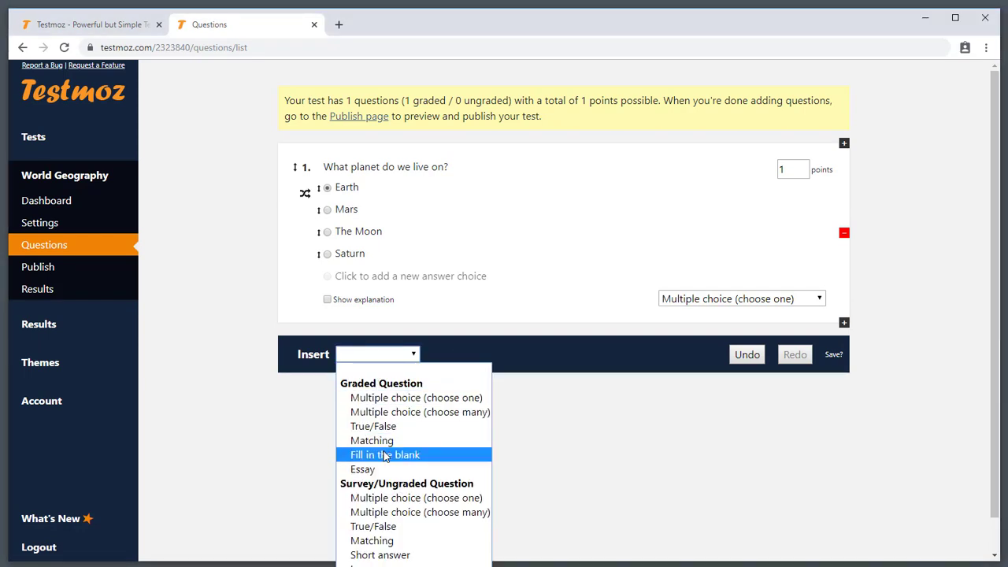
pyautogui.click(385, 454)
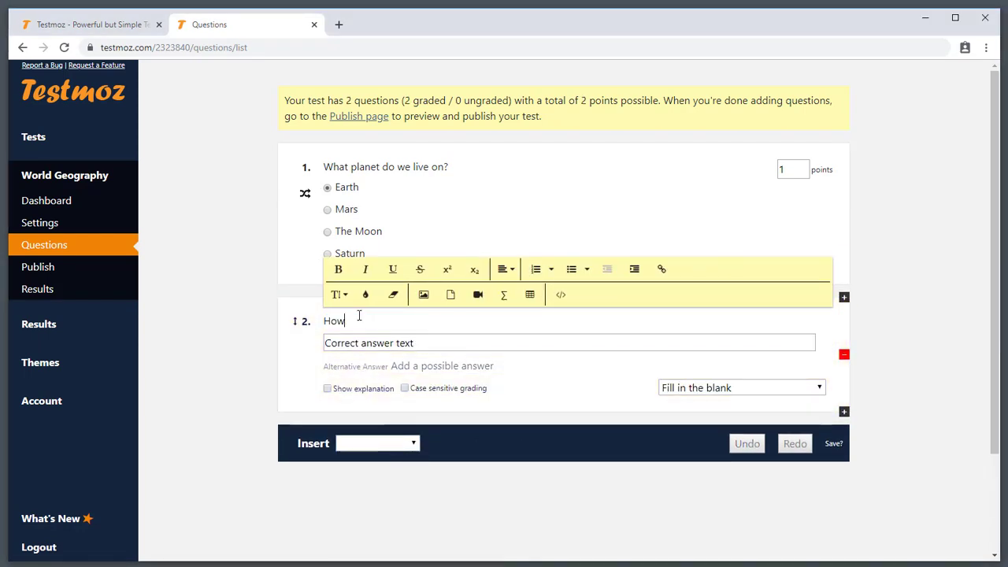
pyautogui.write('many continents are there?')
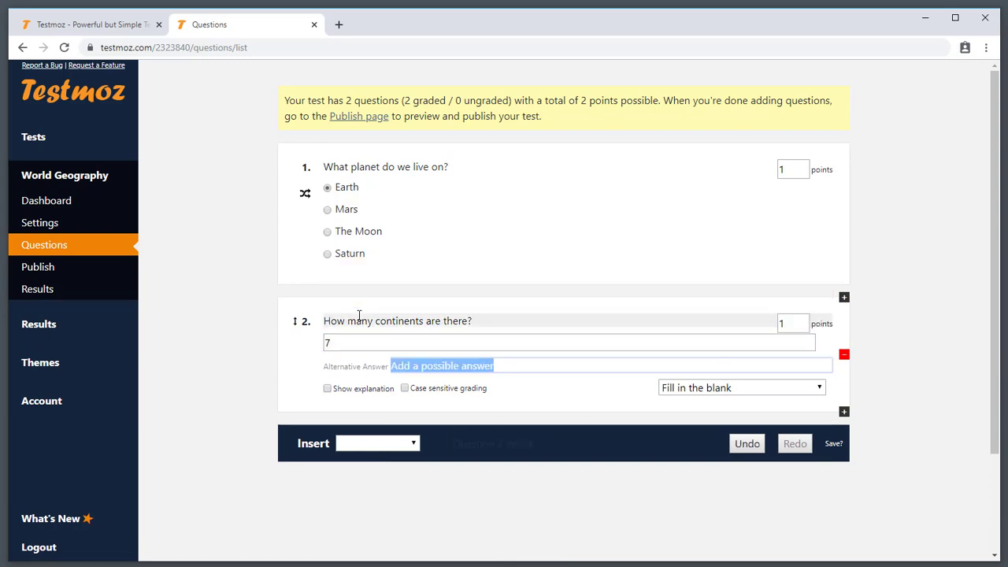
pyautogui.write('seven')
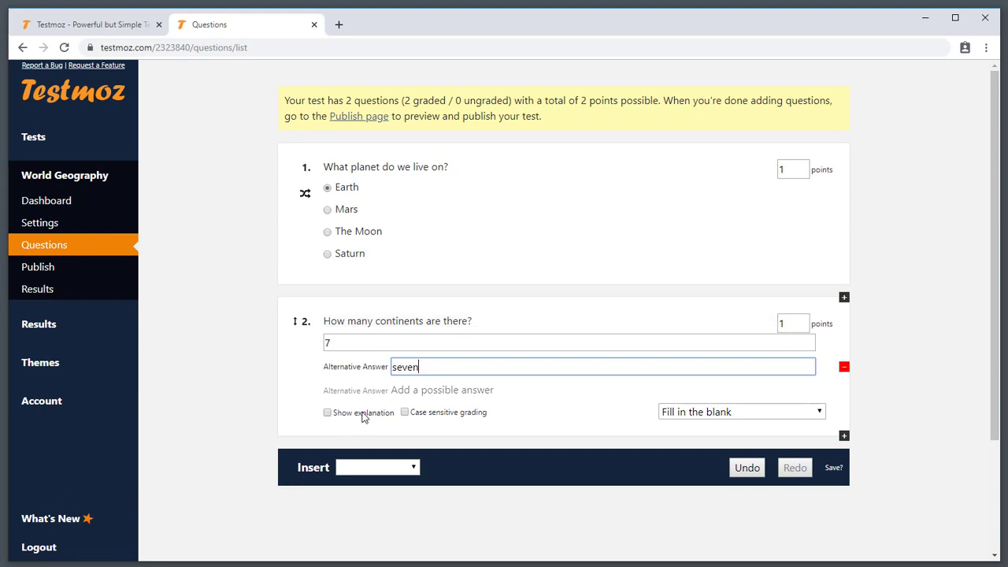
pyautogui.click(326, 413)
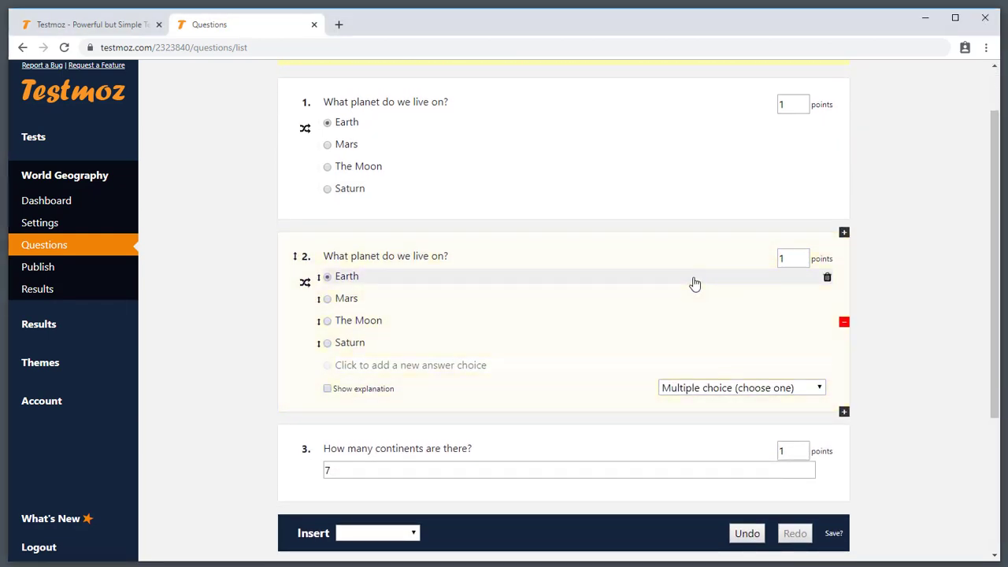
# - Make question 2 choose-many on Africa: Mali, Kenya, Egypt correct, partial credit, 3 points
pyautogui.click(742, 387)
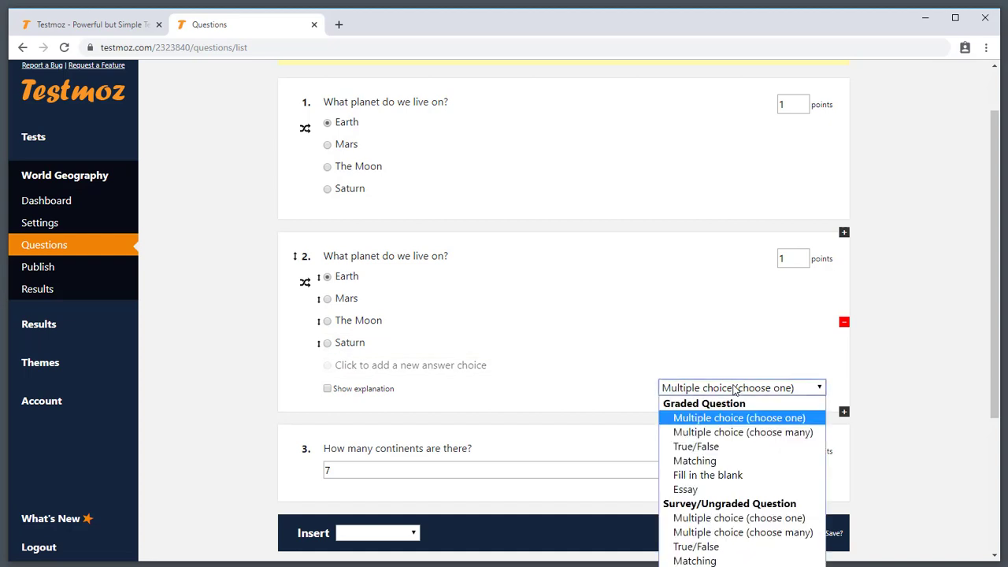
pyautogui.moveTo(721, 432)
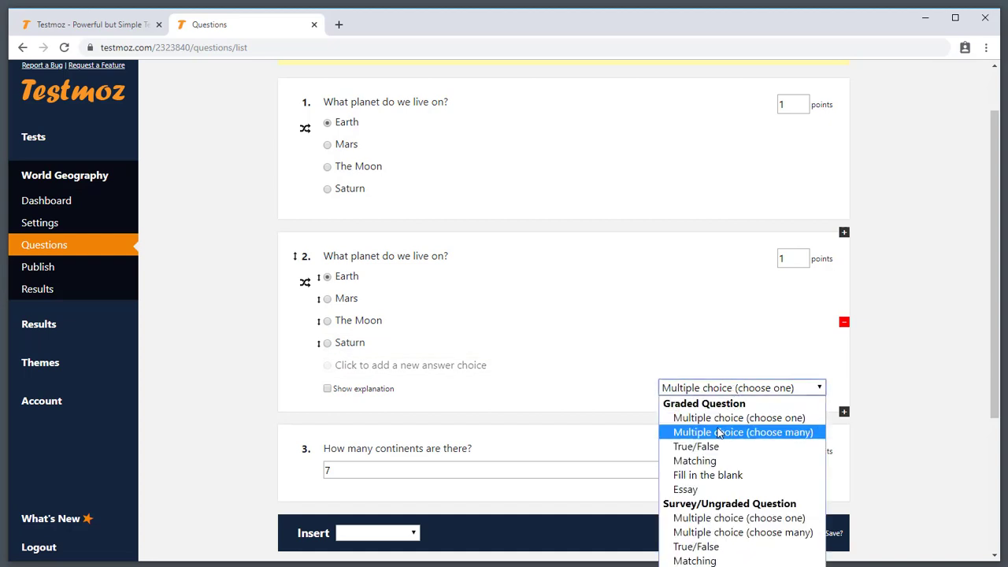
pyautogui.click(744, 432)
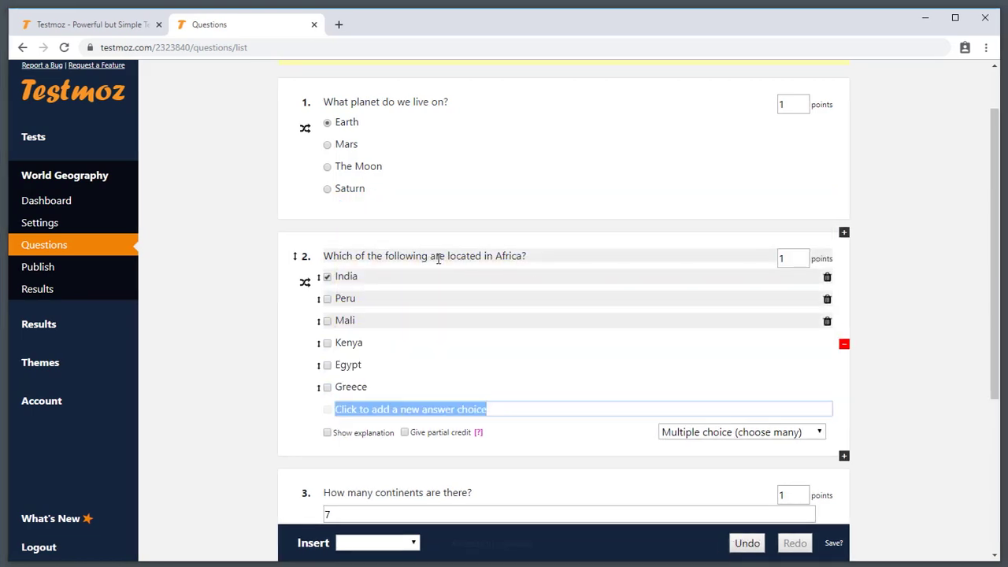
pyautogui.click(327, 320)
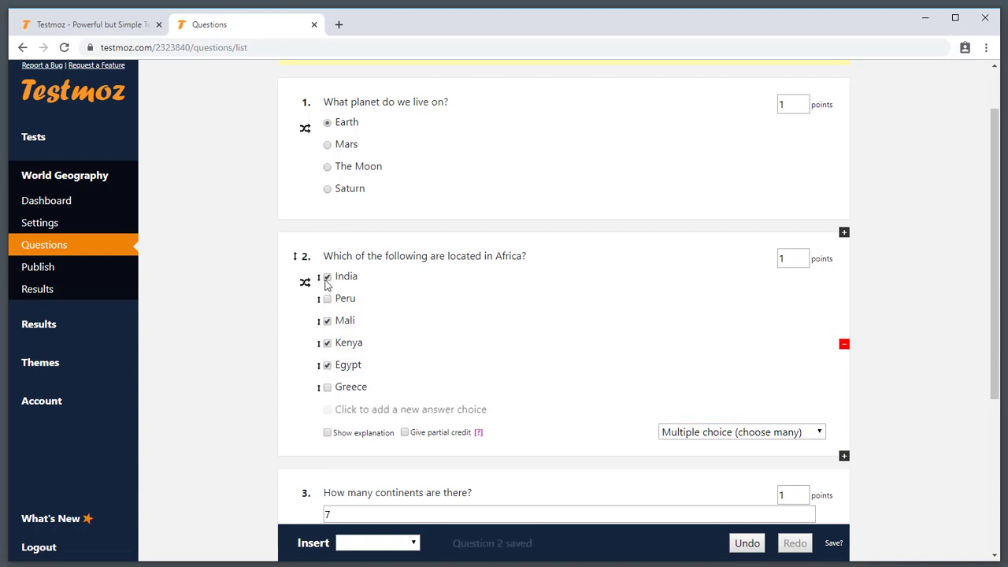
pyautogui.click(326, 276)
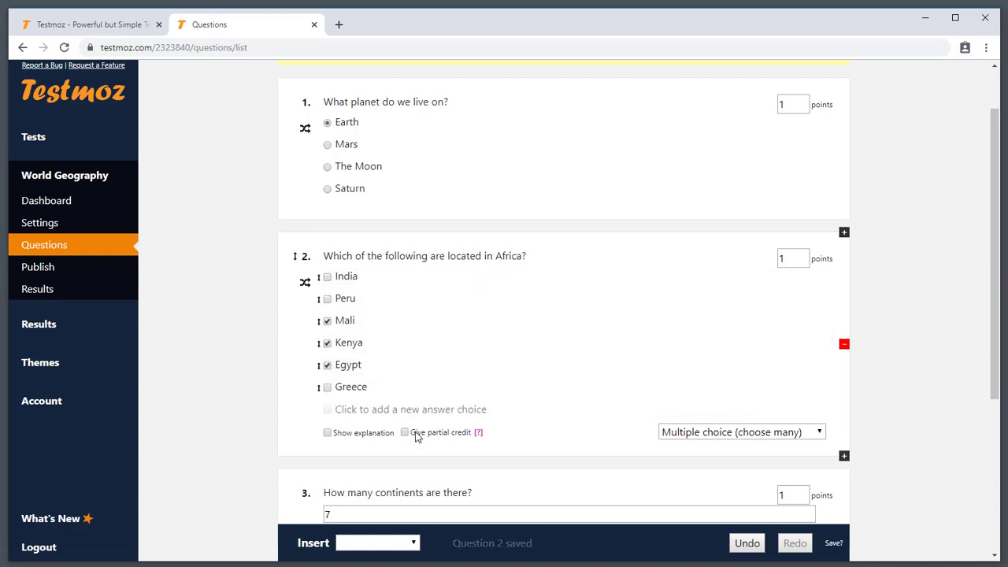
pyautogui.click(405, 432)
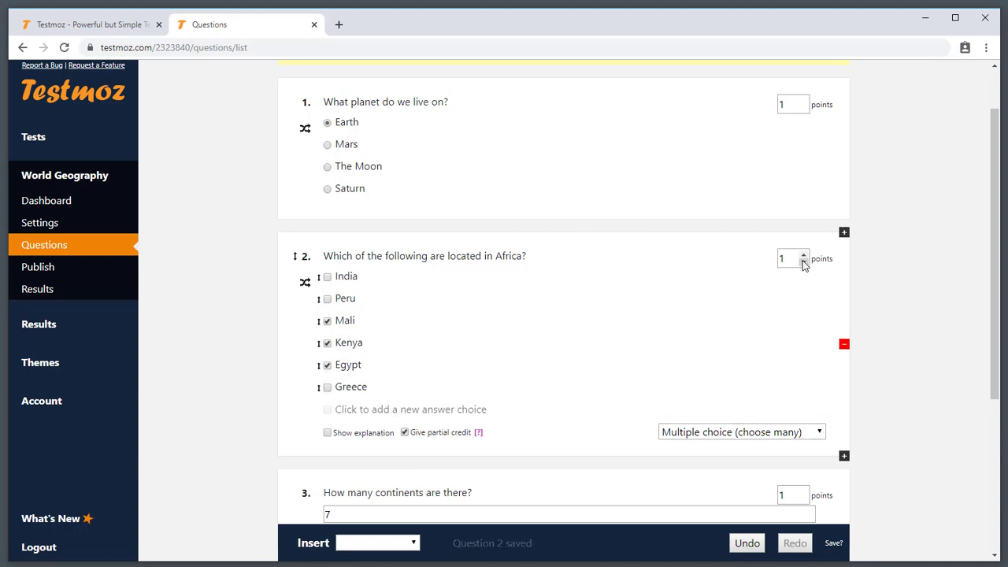
pyautogui.click(802, 254)
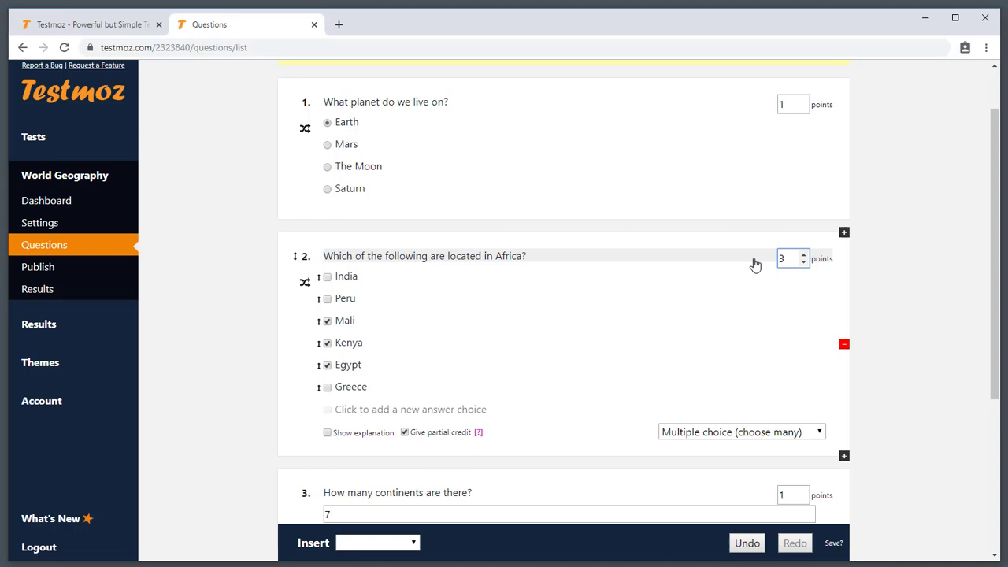
pyautogui.scroll(-3)
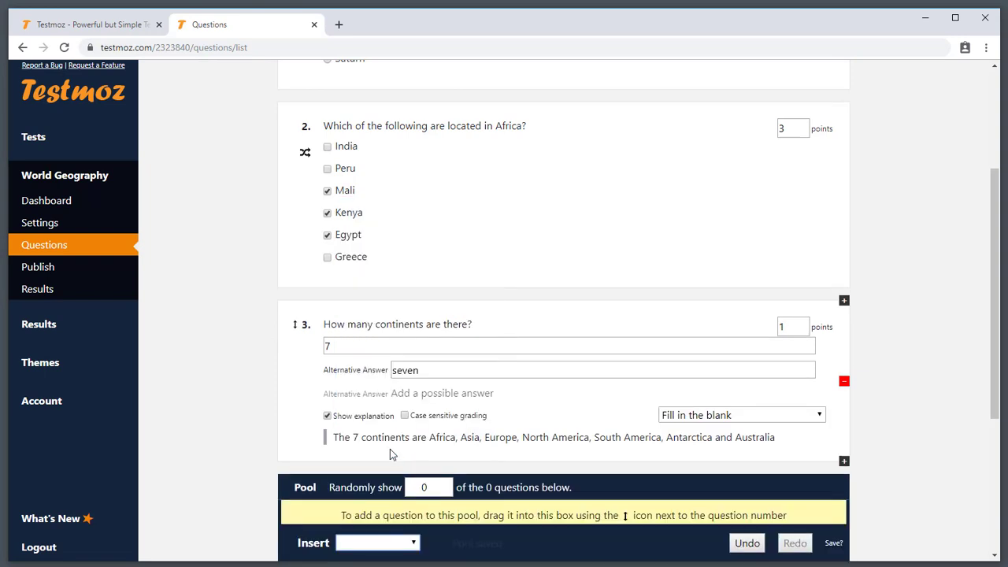
# - Import 25 capital-city questions from a file into the question pool
pyautogui.scroll(-3)
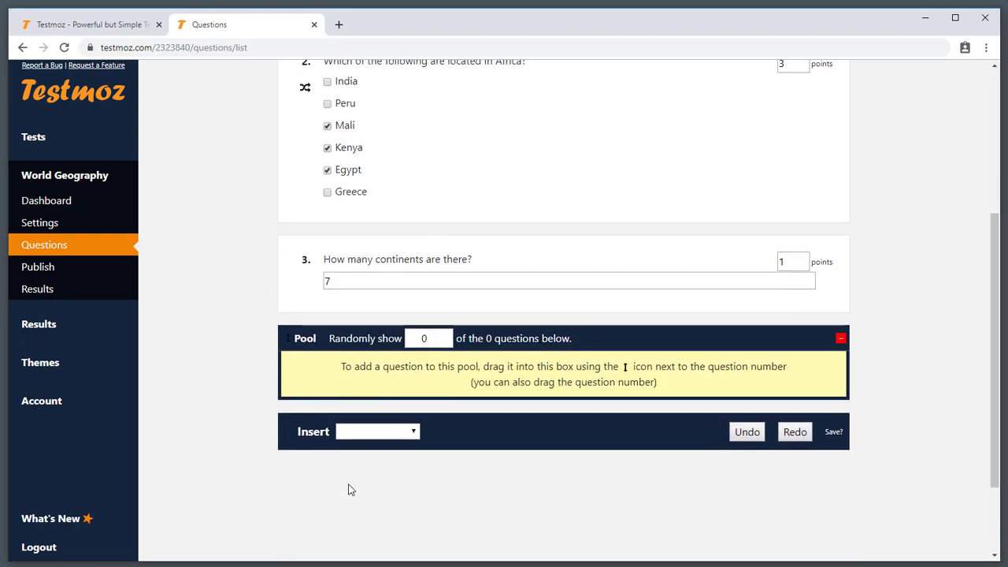
pyautogui.click(377, 431)
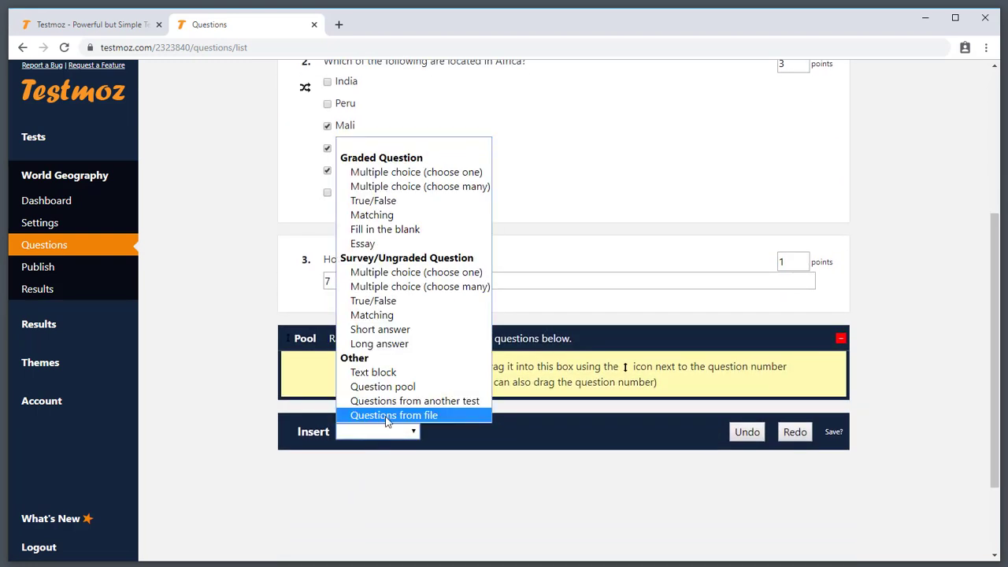
pyautogui.click(393, 415)
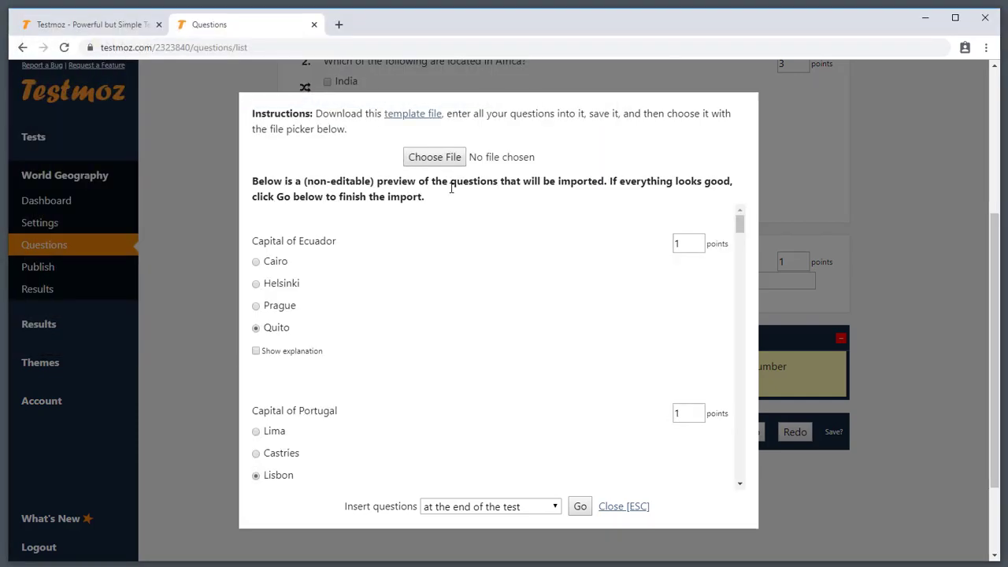
pyautogui.click(487, 505)
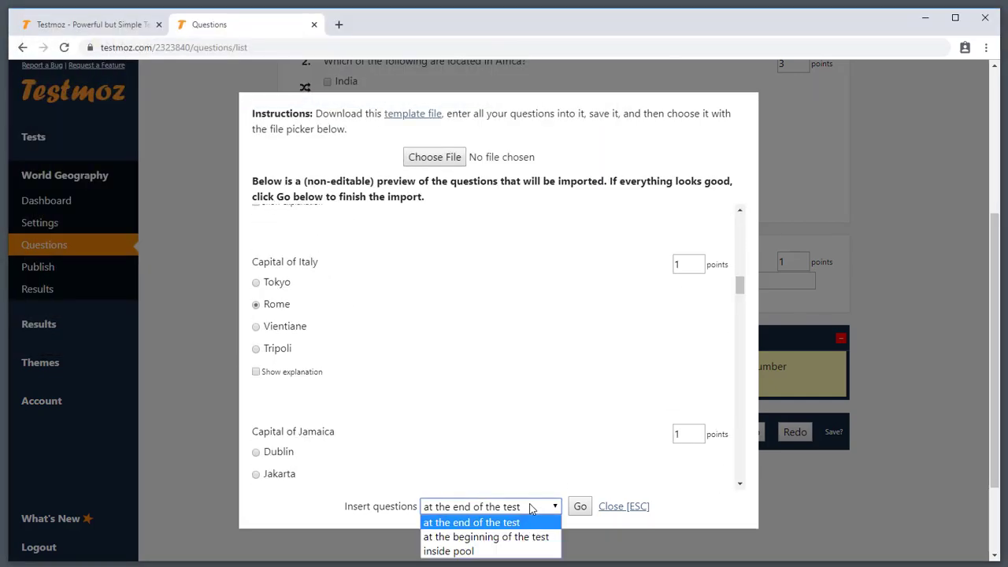
pyautogui.click(582, 505)
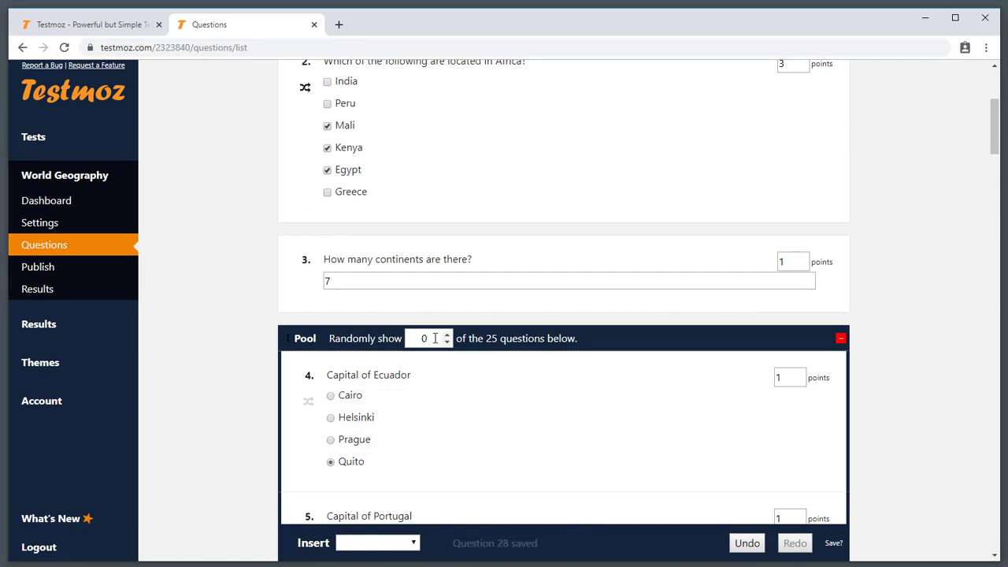
# - Set the pool to randomly show 5 of its 25 questions
pyautogui.click(422, 338)
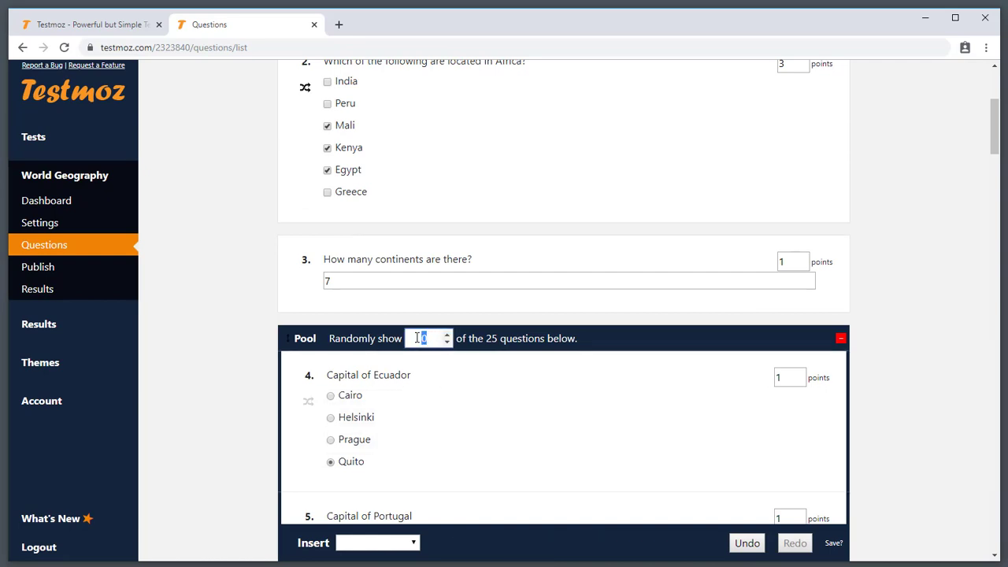
pyautogui.write('5')
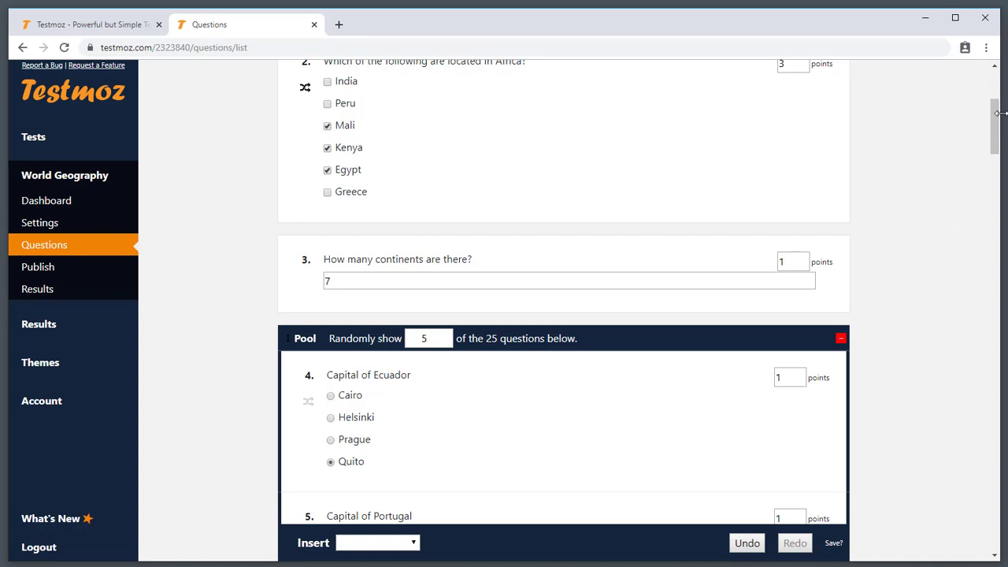
pyautogui.scroll(-3)
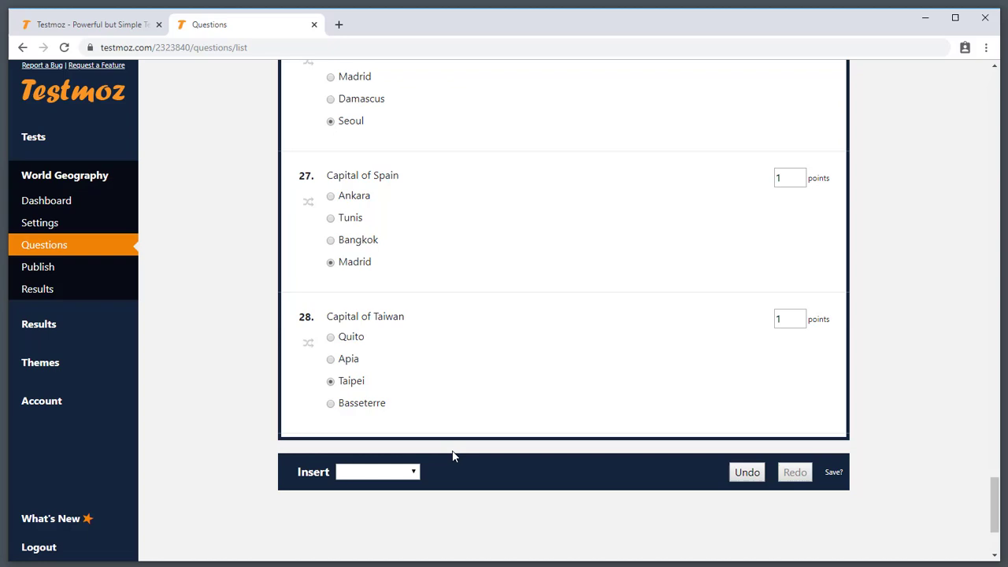
pyautogui.moveTo(291, 439)
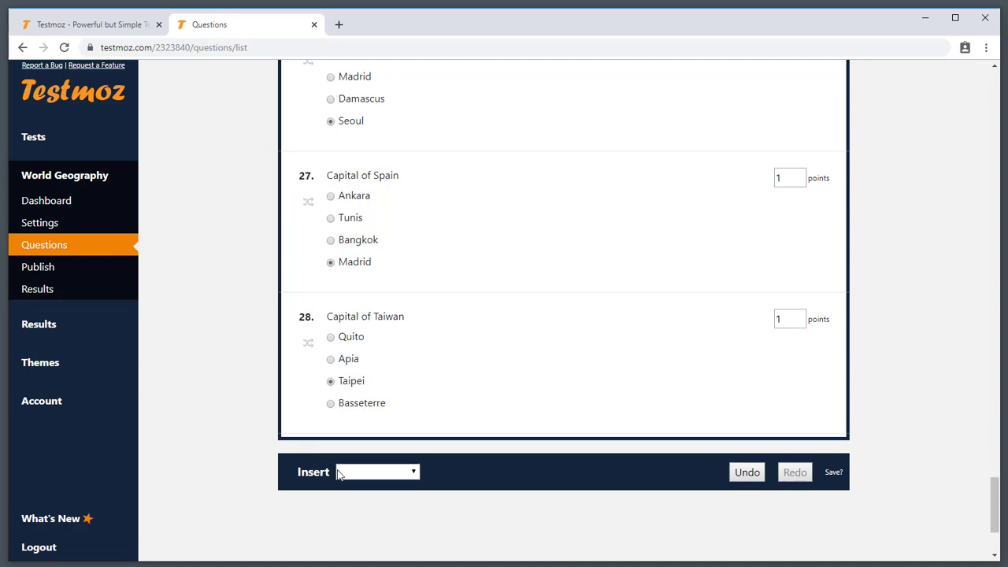
# - Import Amazon-river questions from another test and add ungraded 'What country do you want to travel to?'
pyautogui.click(377, 472)
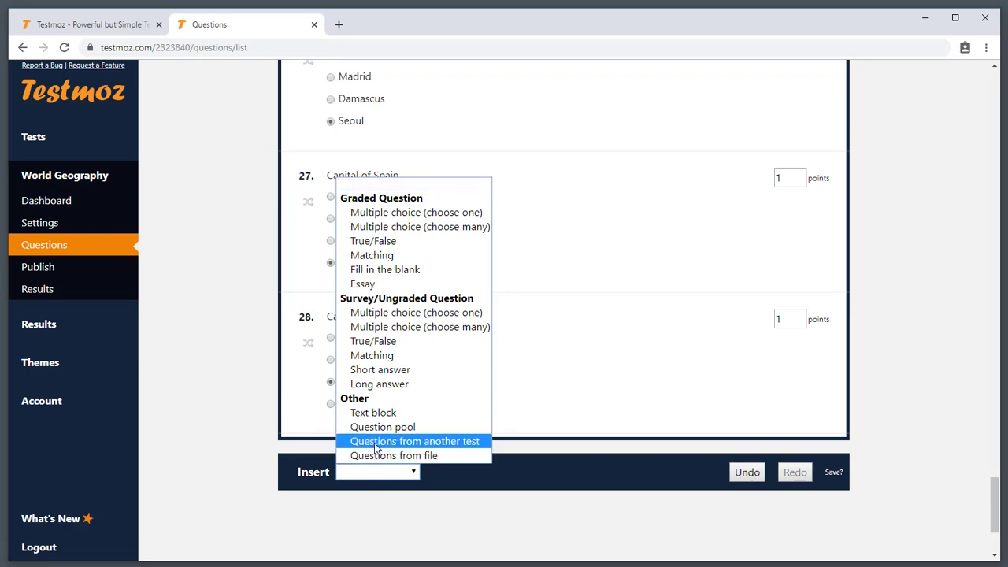
pyautogui.click(409, 441)
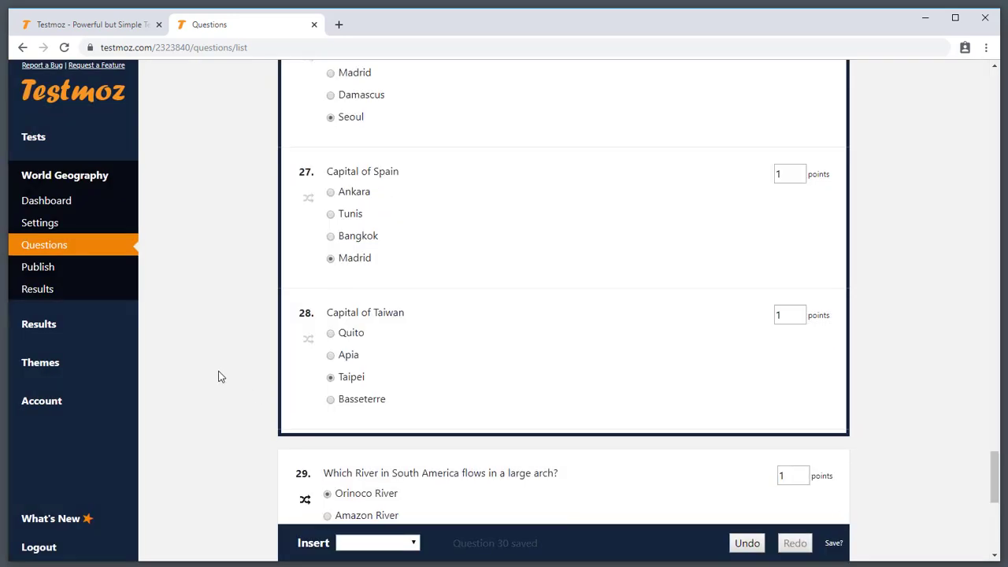
pyautogui.scroll(-3)
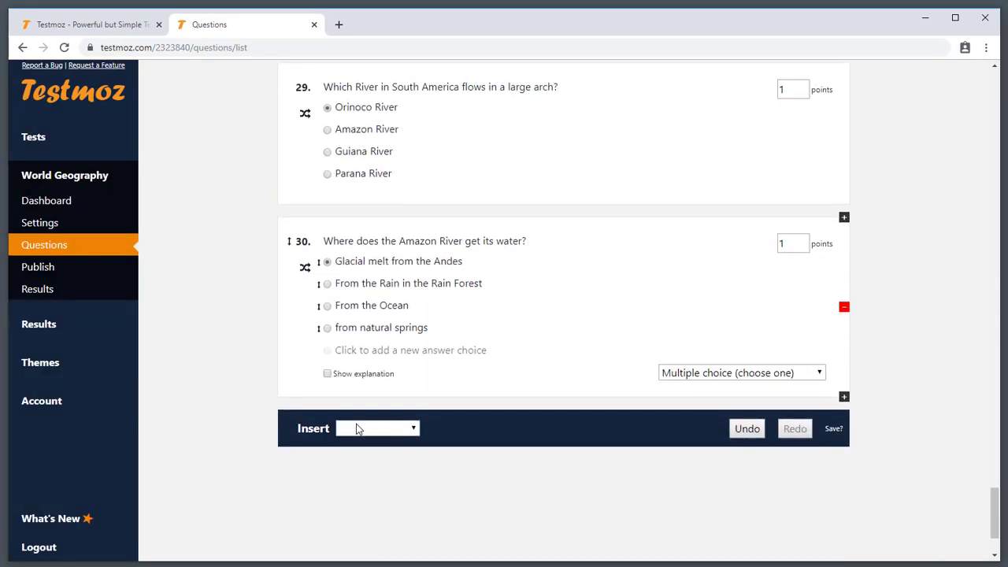
pyautogui.click(376, 428)
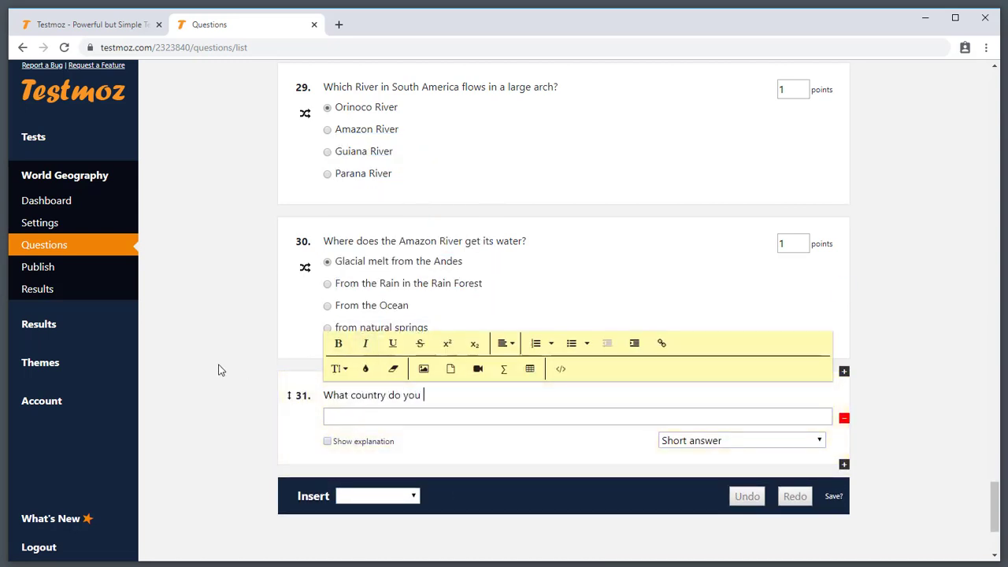
pyautogui.write('want to travel to?')
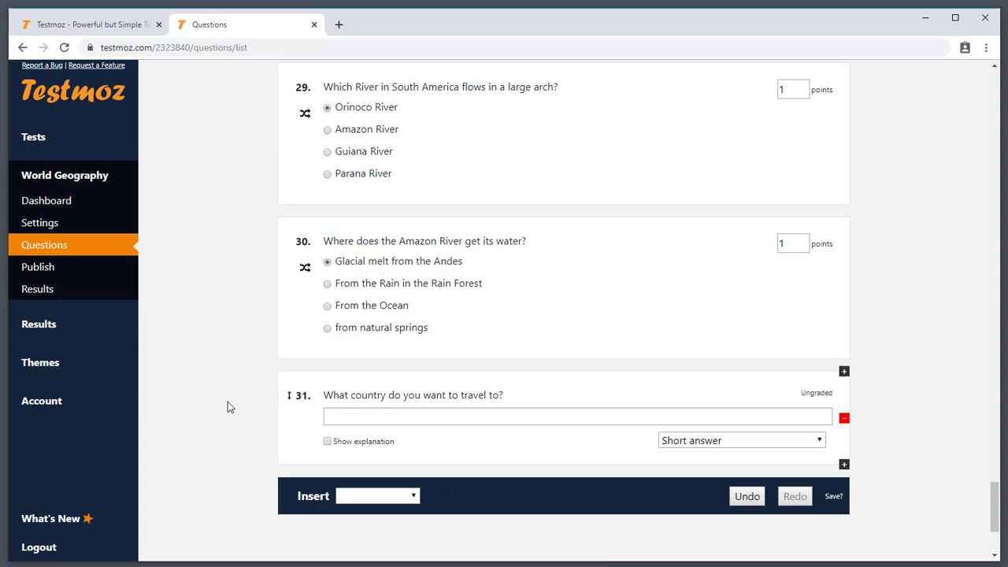
# - Publish the World Geography test and open its public address as a student
pyautogui.click(37, 267)
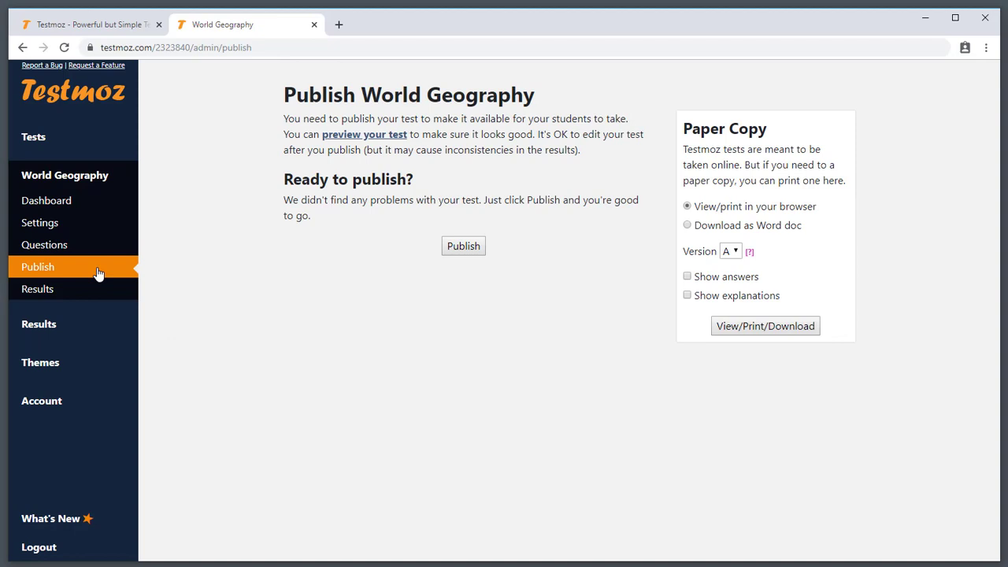
pyautogui.moveTo(400, 150)
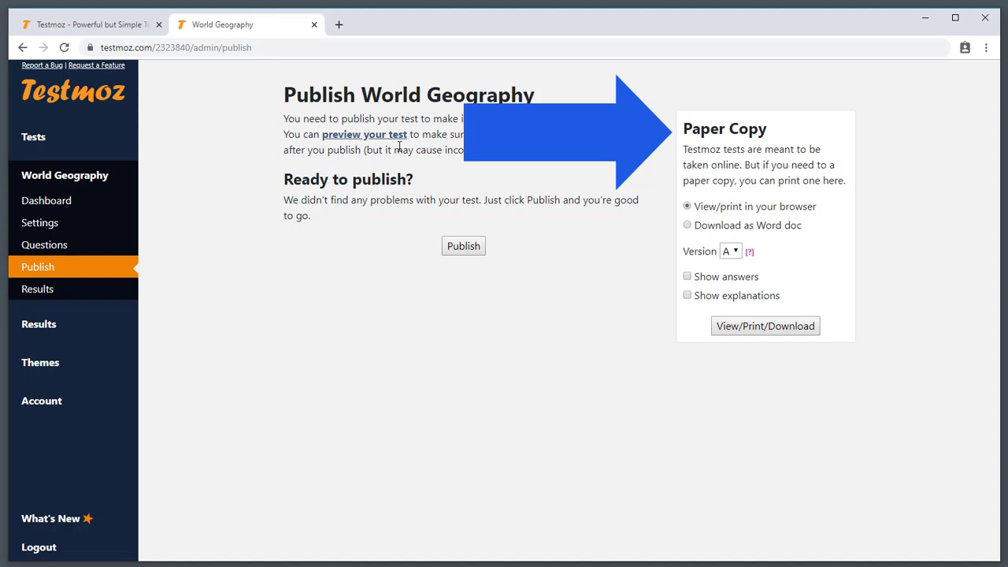
pyautogui.click(463, 245)
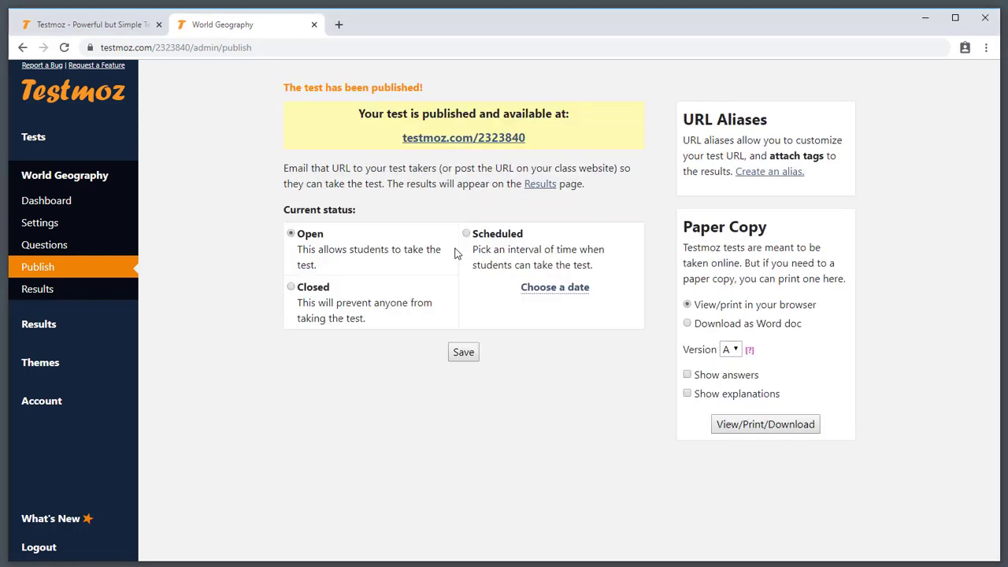
pyautogui.doubleClick(500, 137)
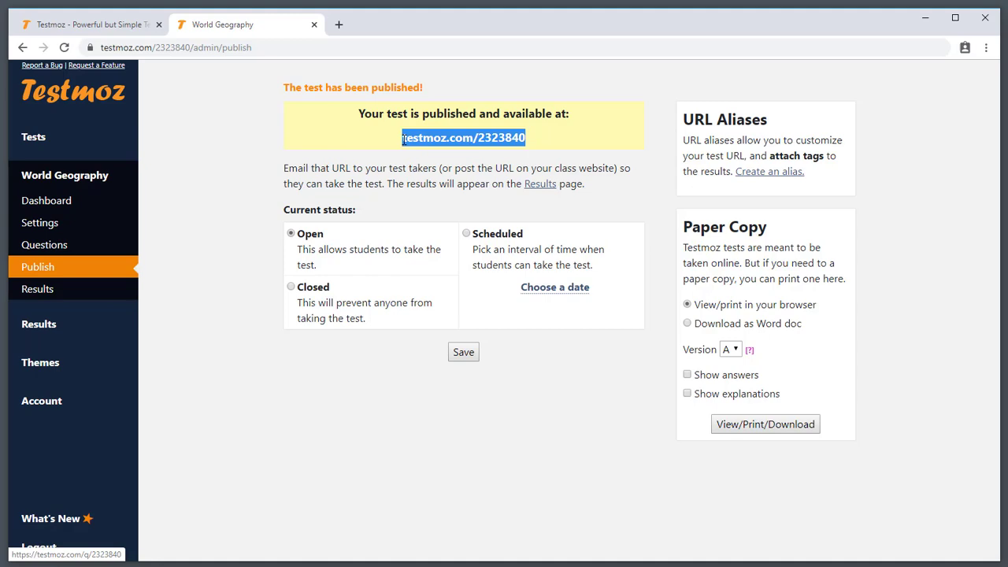
pyautogui.click(986, 46)
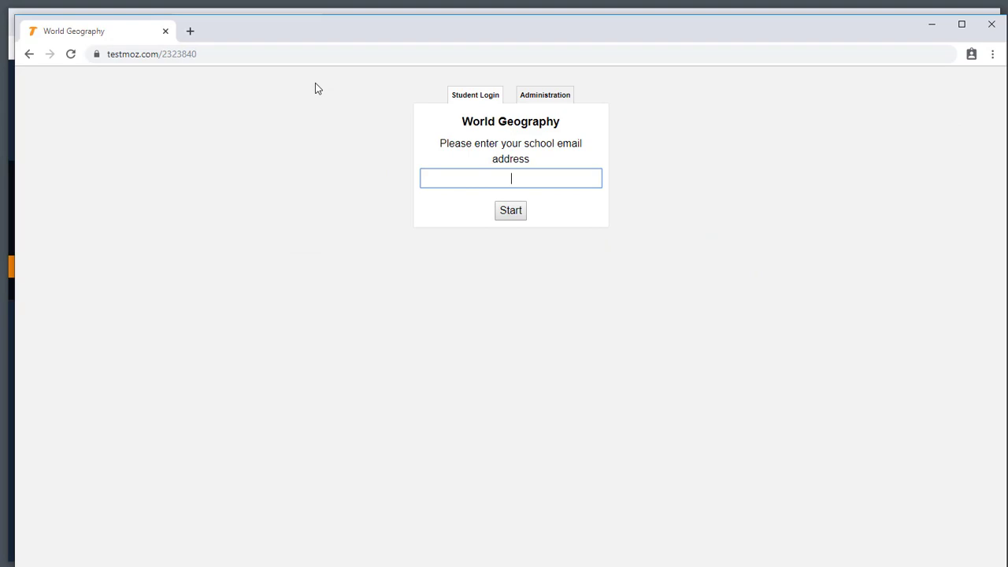
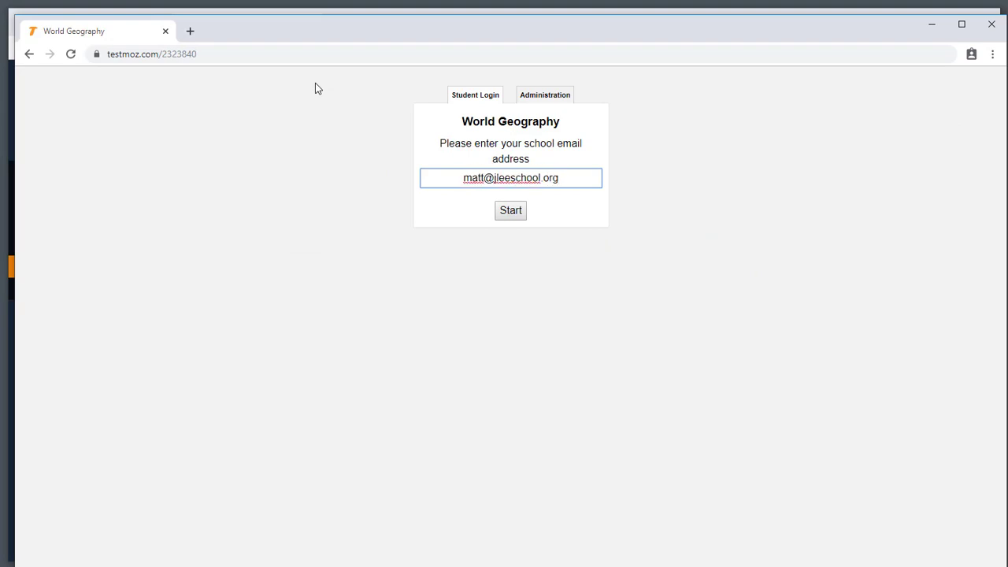
pyautogui.click(510, 211)
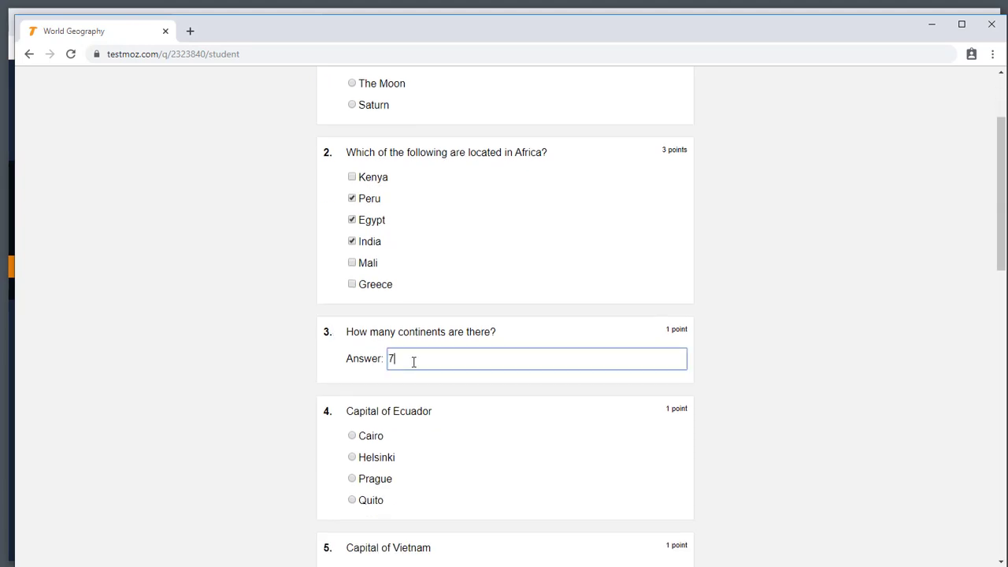
pyautogui.scroll(-3)
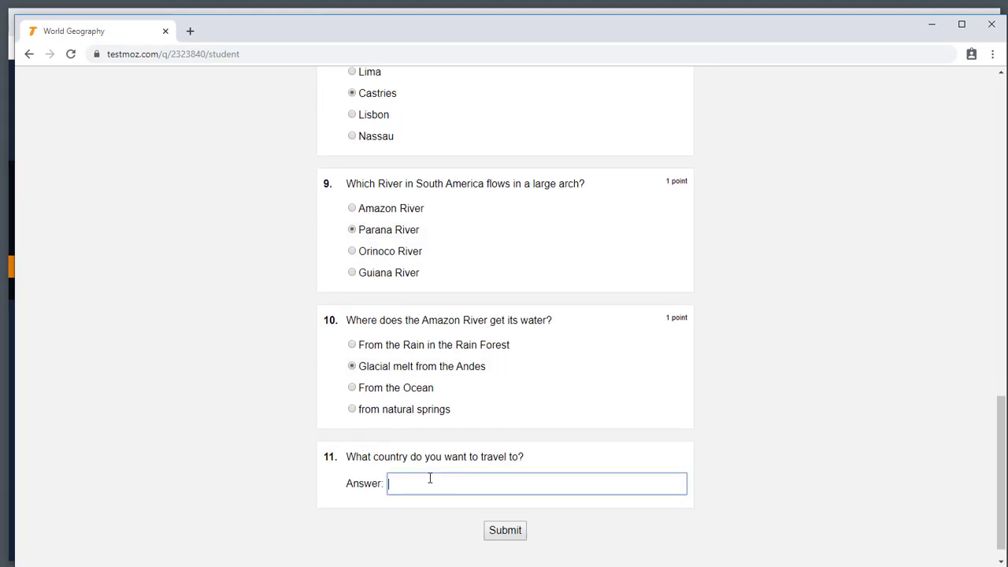
pyautogui.click(504, 530)
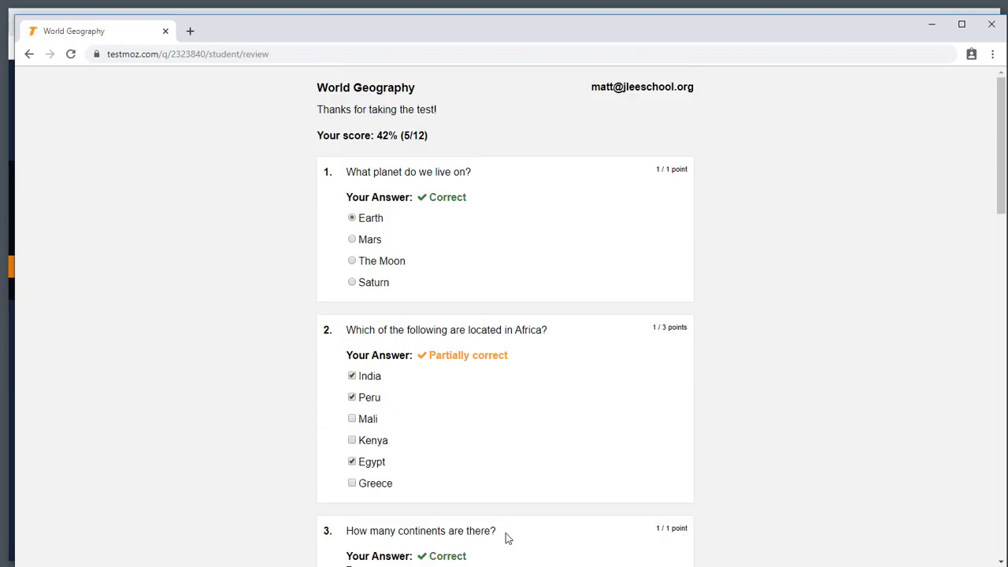
pyautogui.scroll(-3)
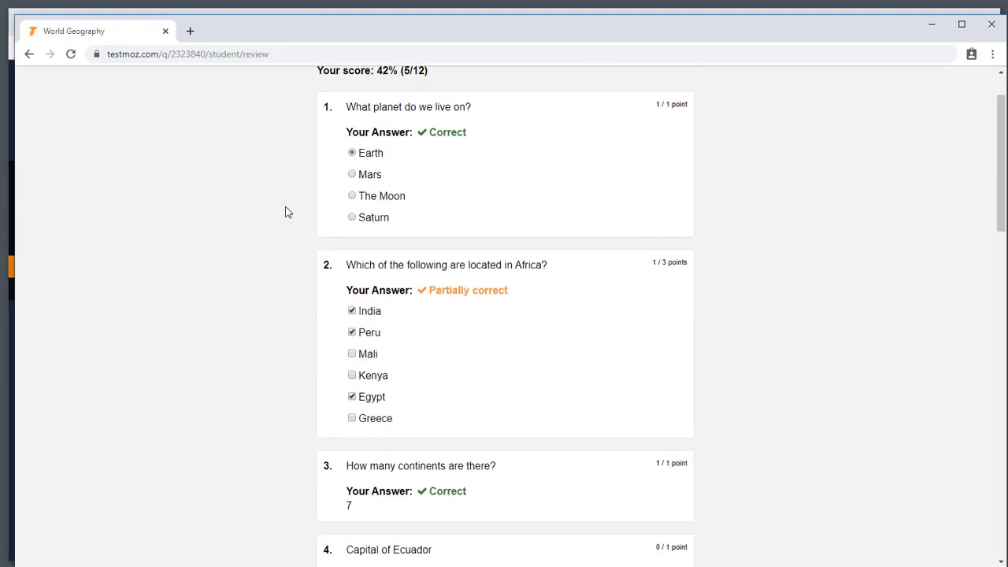
pyautogui.scroll(-3)
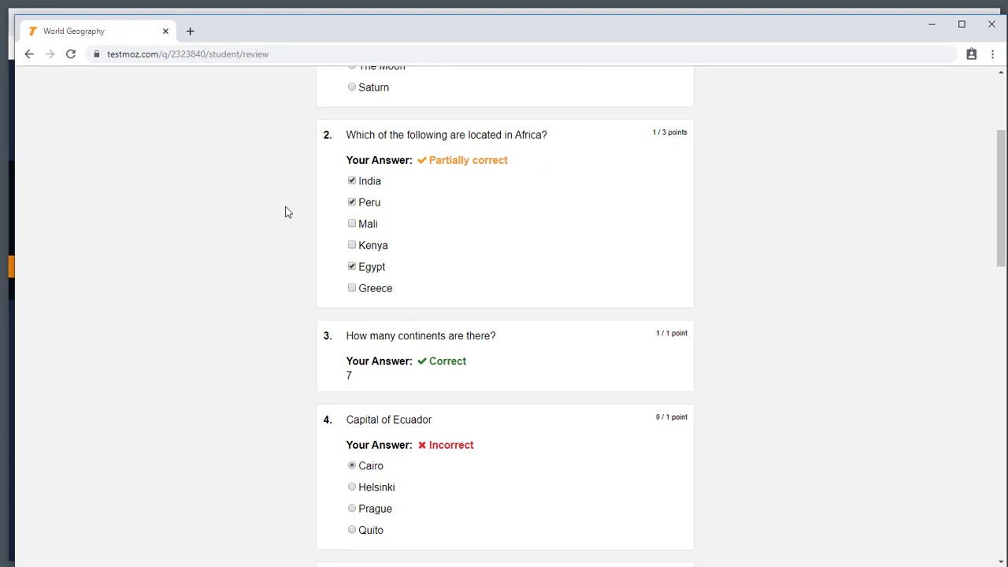
pyautogui.scroll(-3)
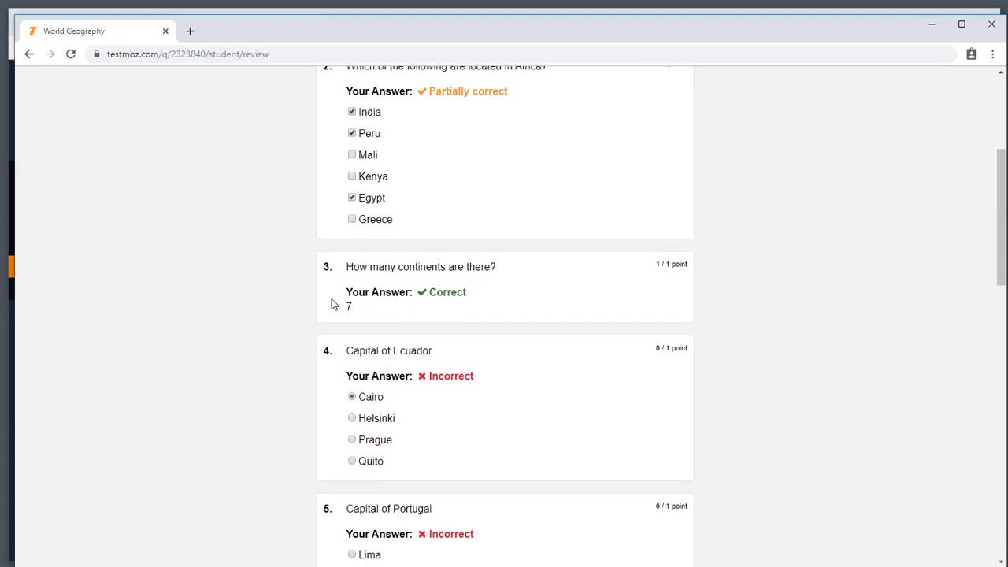
pyautogui.scroll(-3)
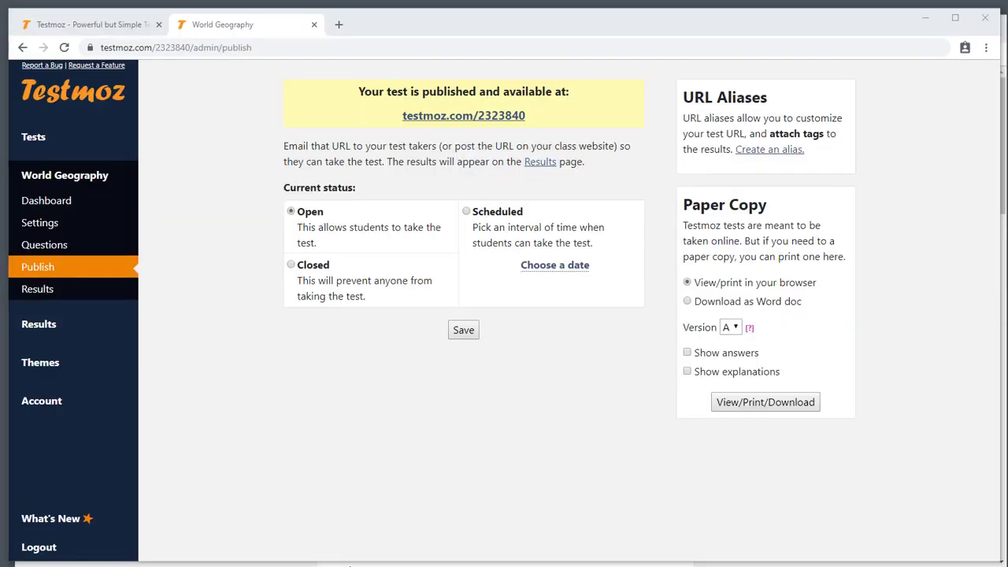
pyautogui.moveTo(209, 436)
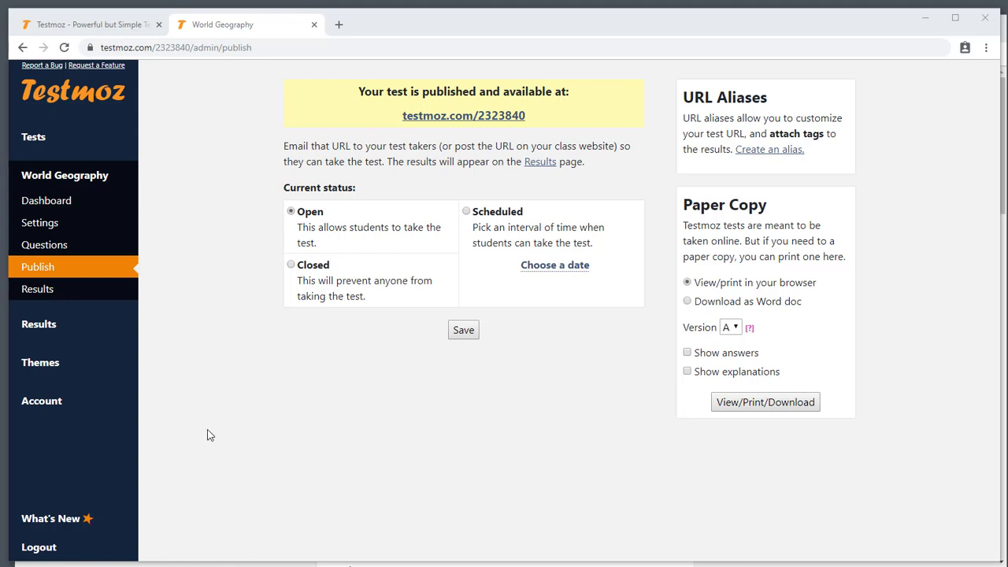
pyautogui.moveTo(94, 293)
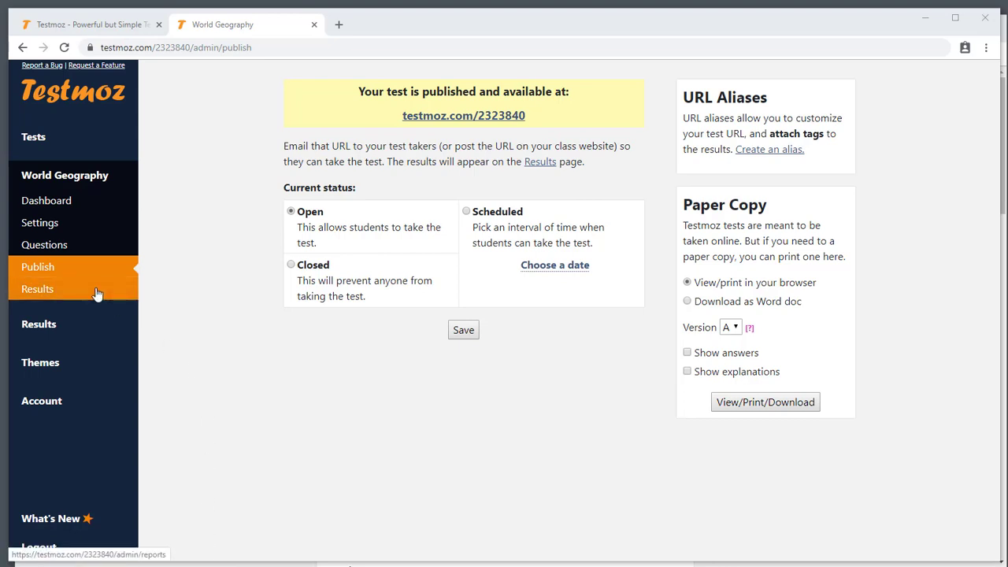
# - Open the World Geography results overview listing the five student responses
pyautogui.click(37, 288)
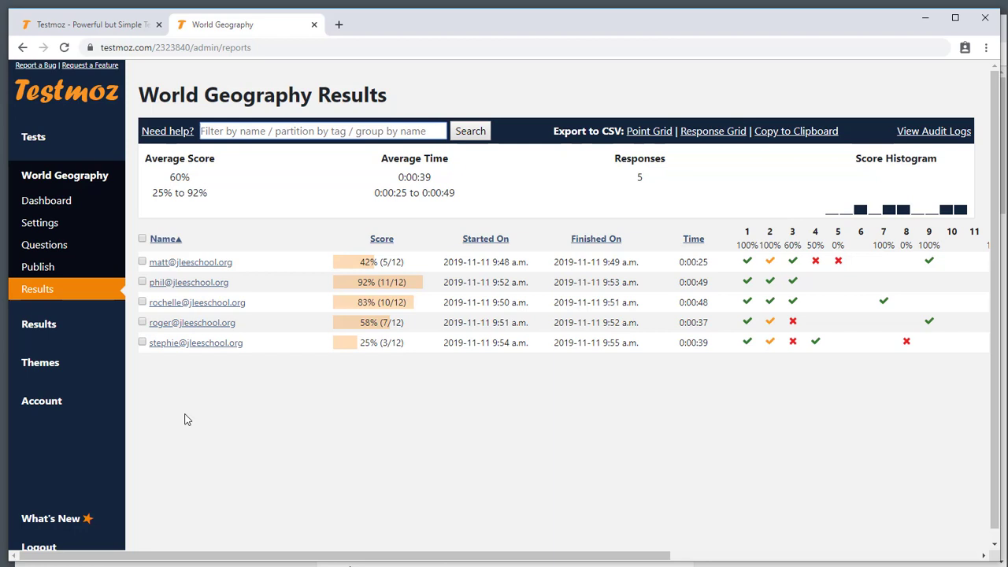
pyautogui.hscroll(3)
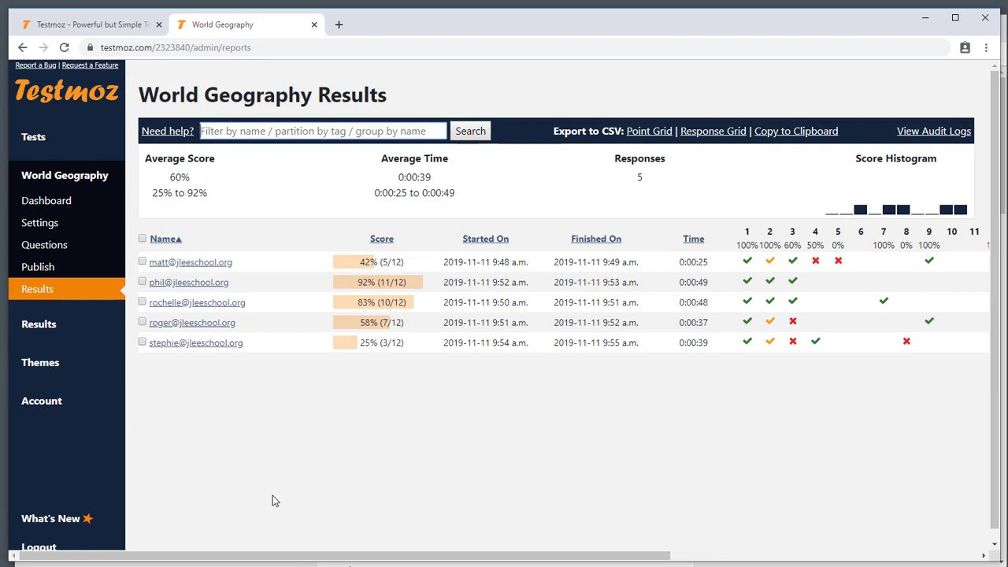
pyautogui.hscroll(3)
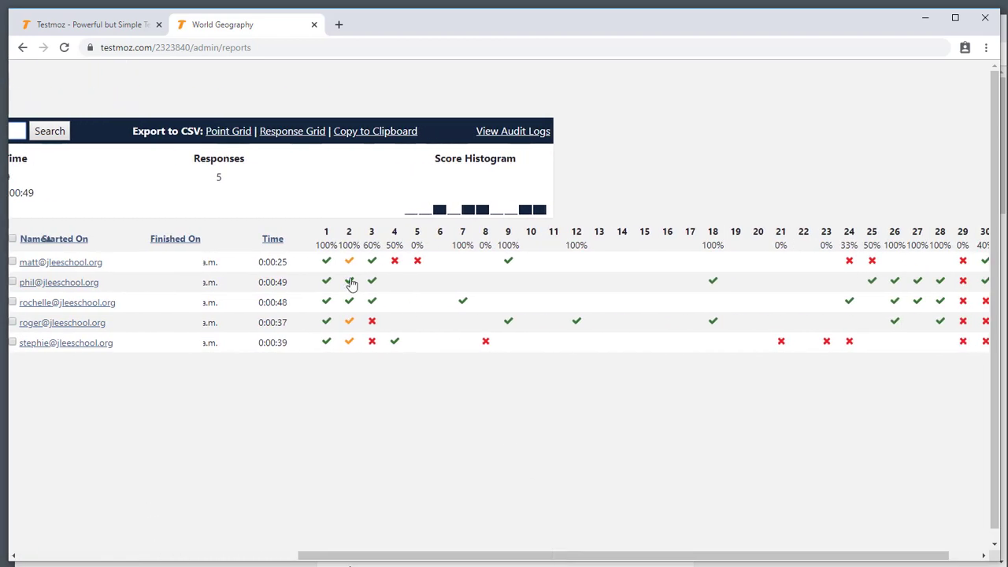
pyautogui.moveTo(392, 268)
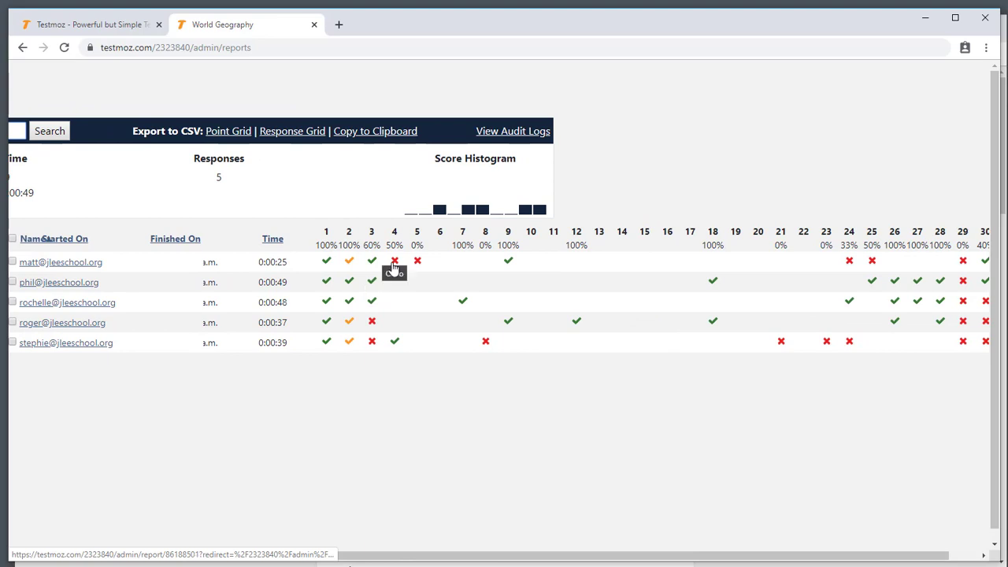
pyautogui.moveTo(349, 342)
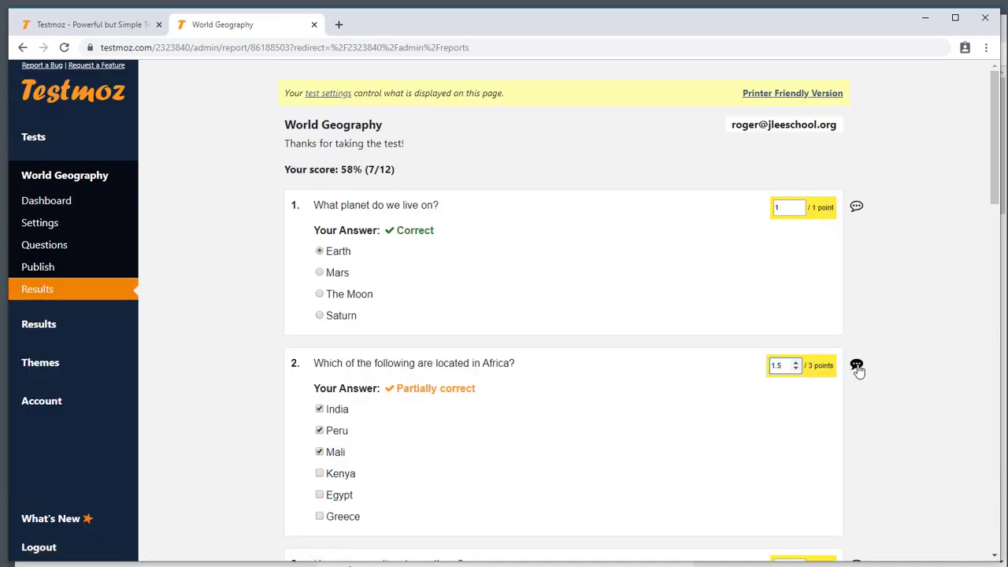
# - Return to the World Geography results after the student's 1.5-point adjustment
pyautogui.scroll(-3)
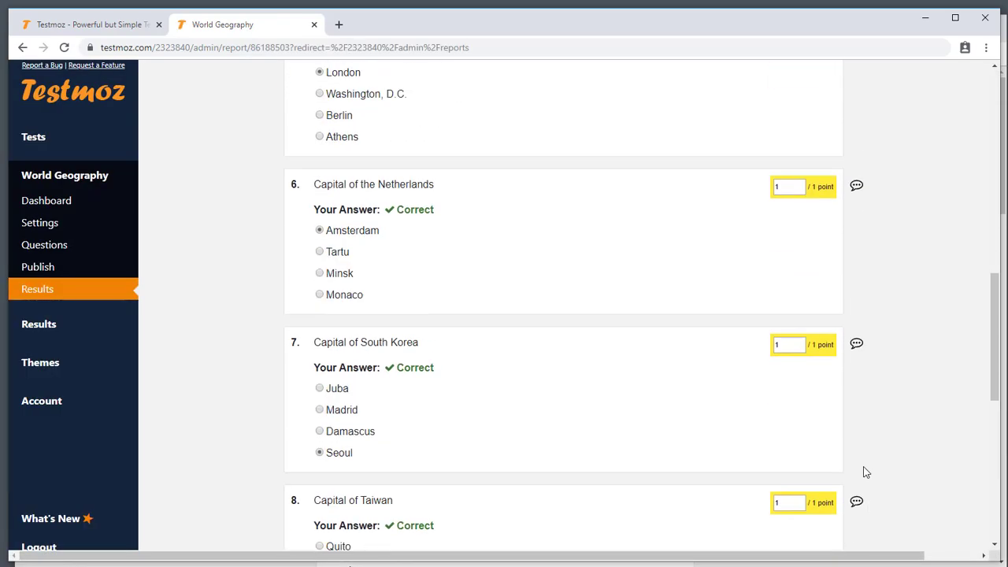
pyautogui.click(37, 289)
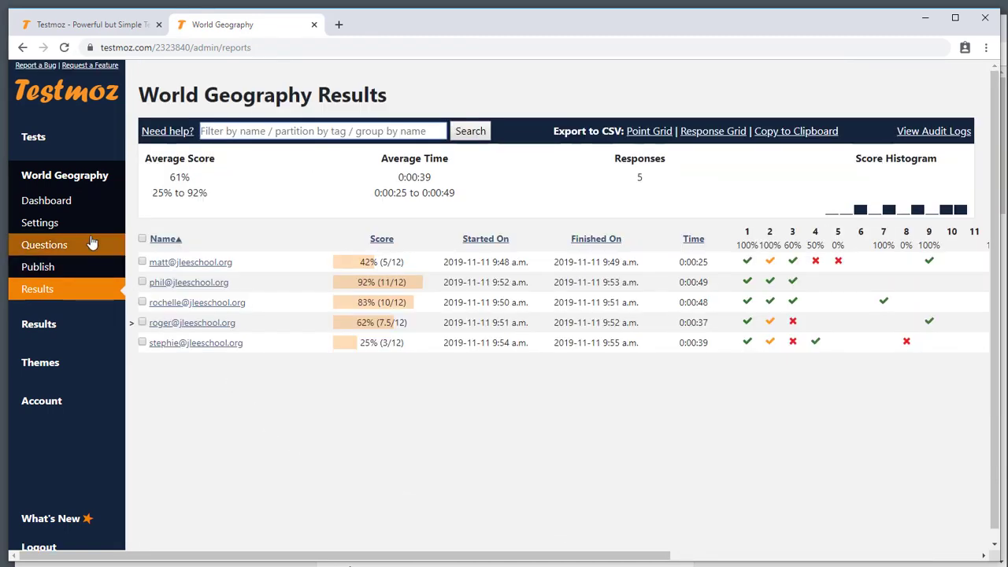
# - Review the test's settings, then select all five responses on the Results page
pyautogui.click(39, 222)
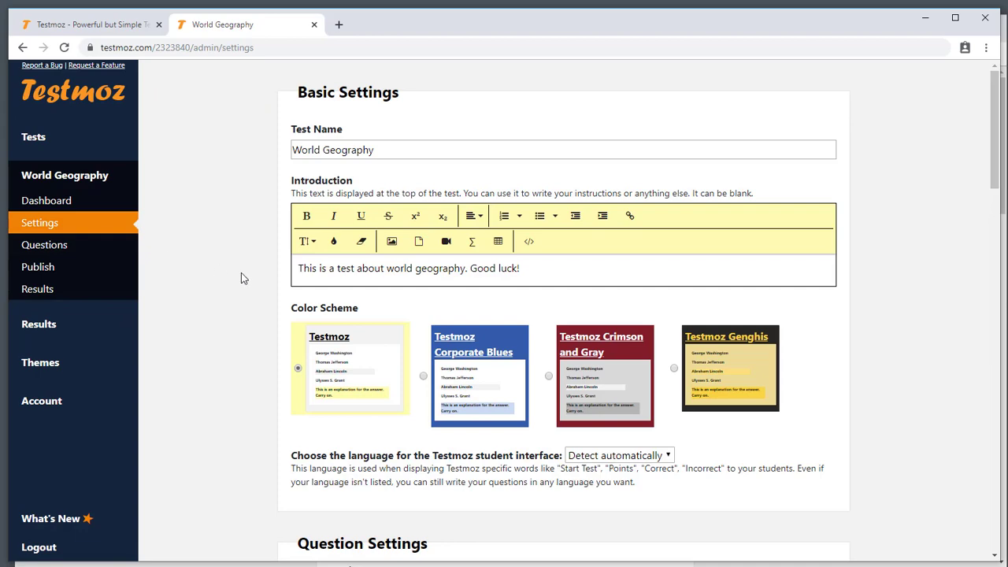
pyautogui.scroll(-3)
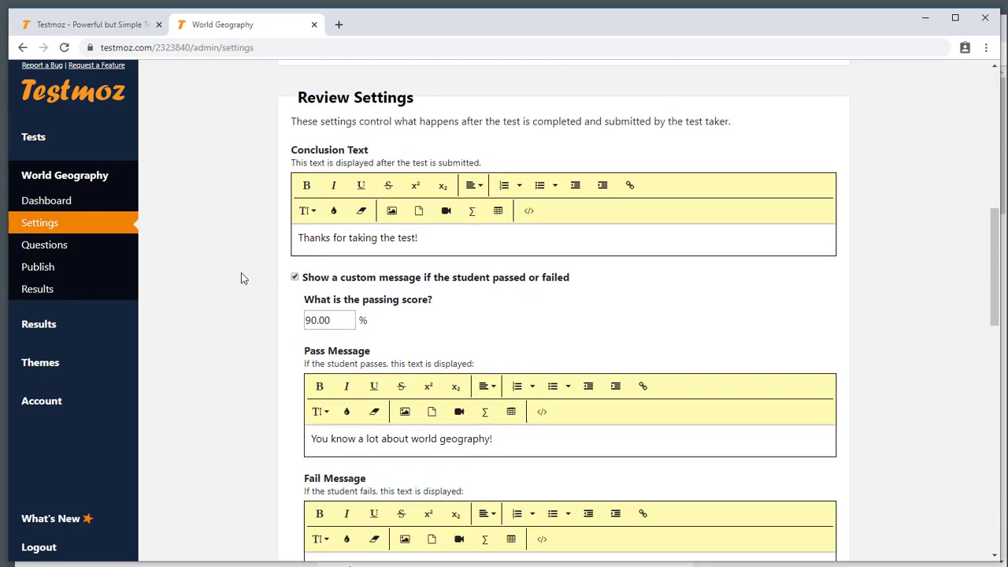
pyautogui.scroll(-3)
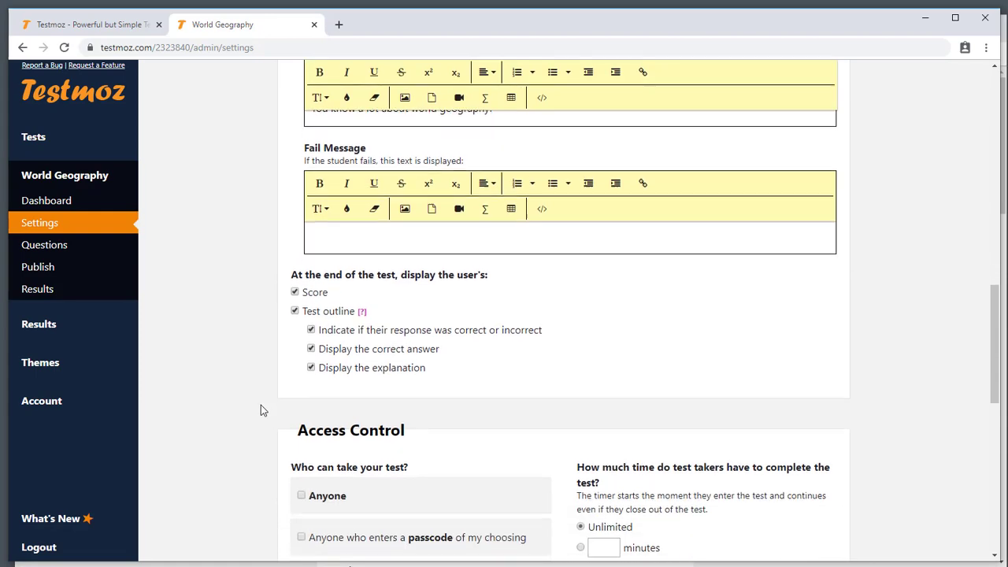
pyautogui.click(37, 288)
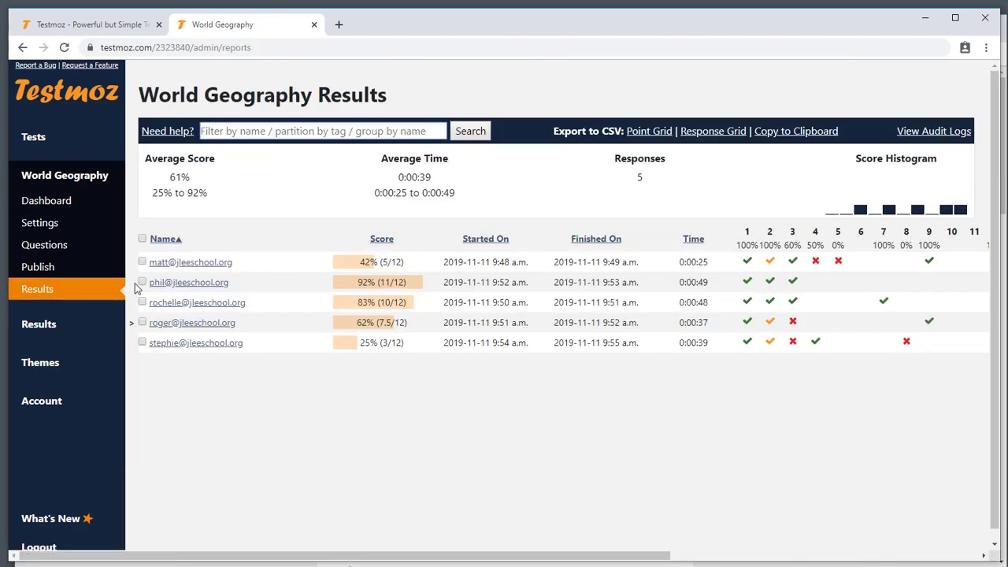
pyautogui.click(142, 238)
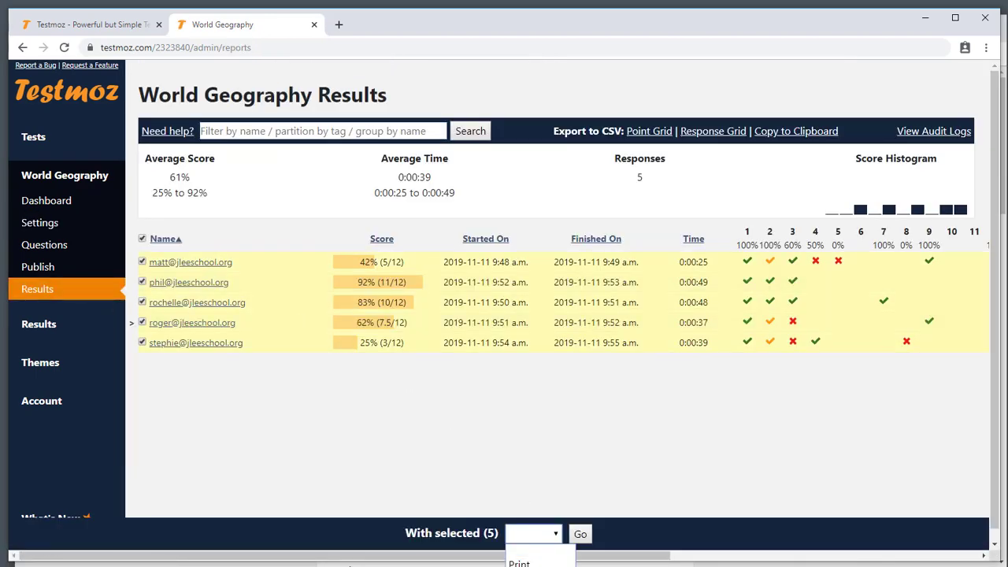